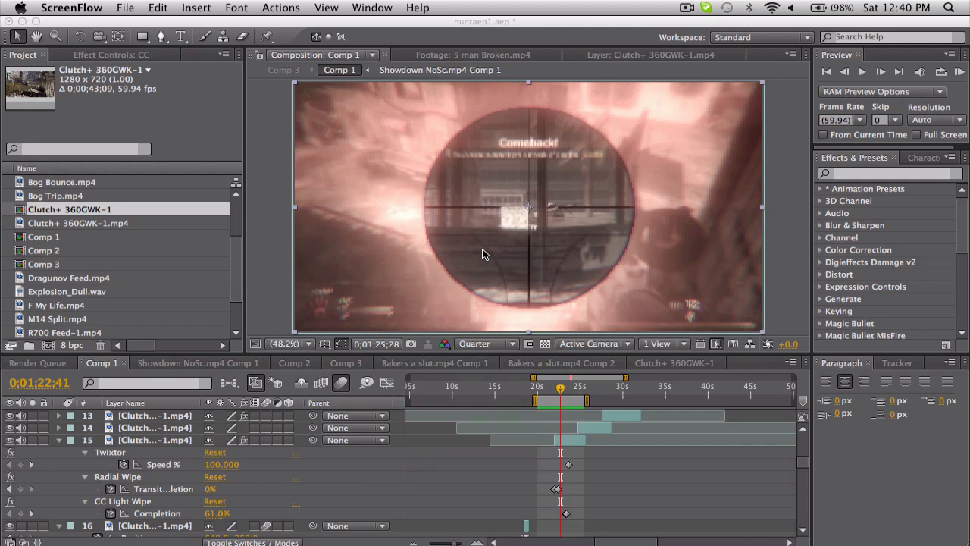
{"action": "mouse_move", "coordinate": [176, 441]}
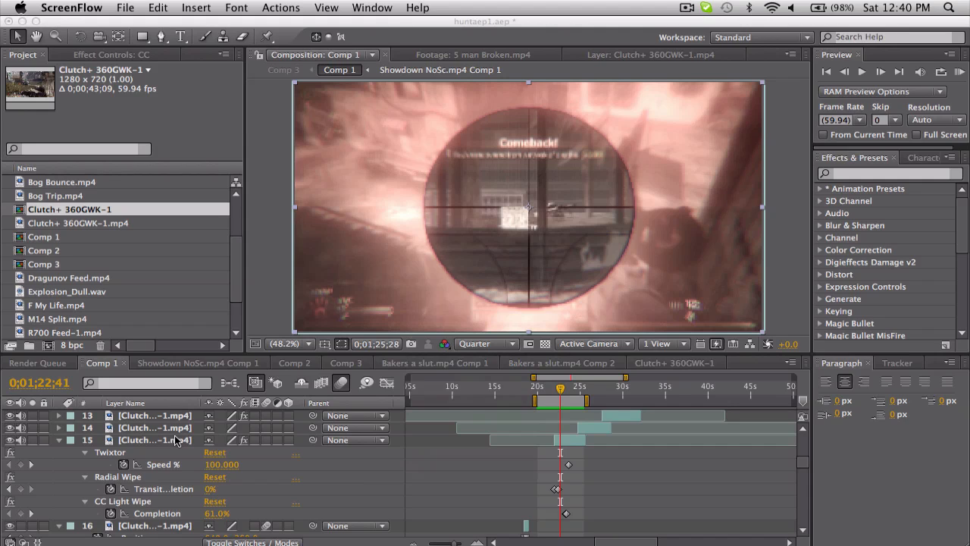
{"action": "mouse_move", "coordinate": [564, 391]}
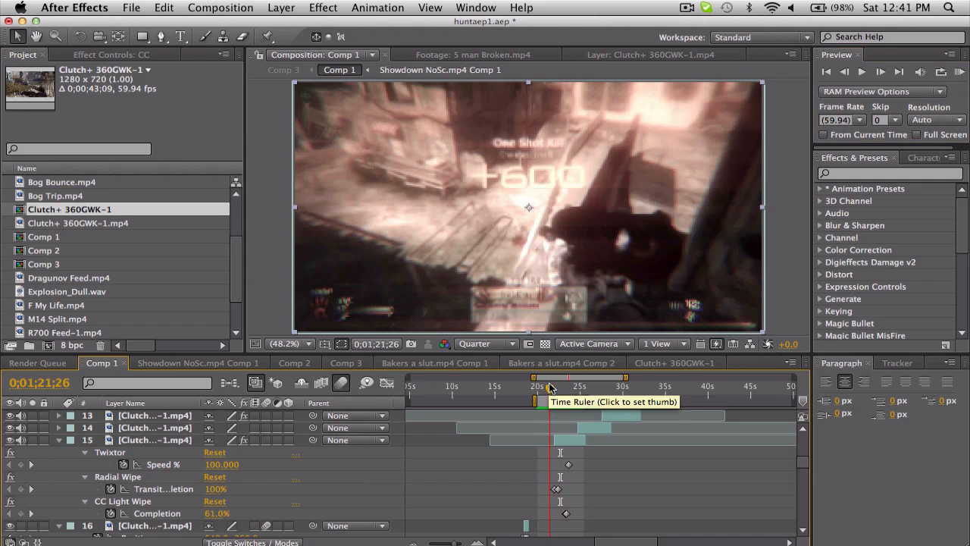
- Check the transition frames, then bring up the Clutch+ 360GWK-1 composition
{"action": "left_click", "coordinate": [554, 394]}
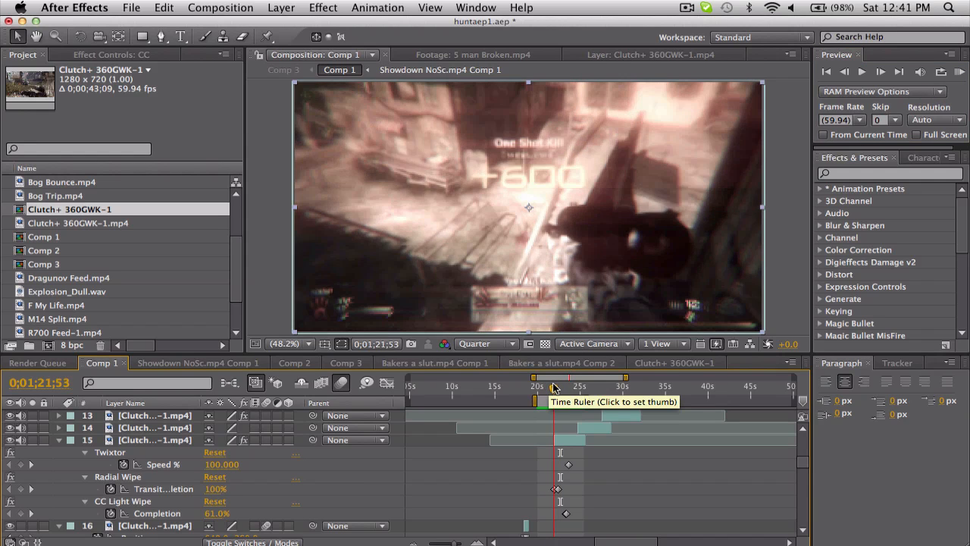
{"action": "left_click", "coordinate": [558, 387]}
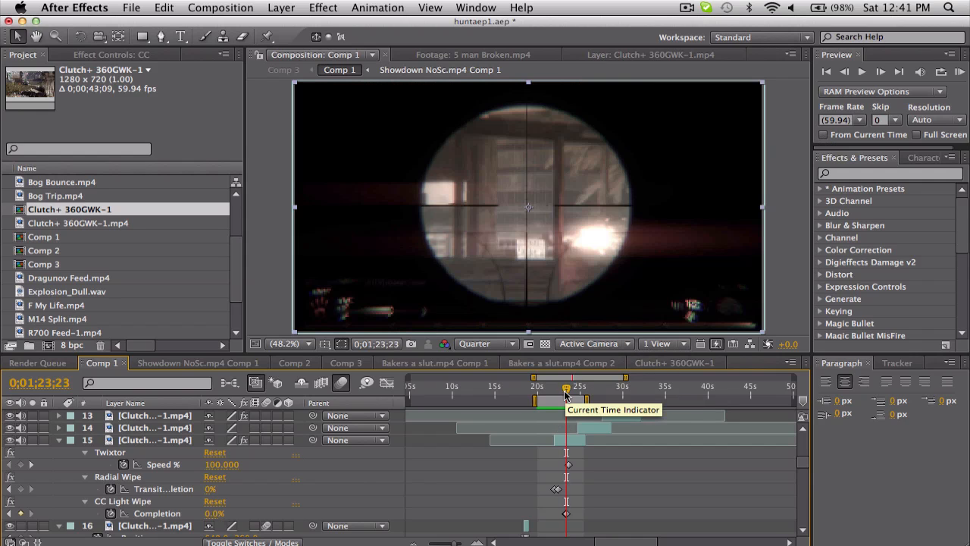
{"action": "left_click", "coordinate": [675, 362]}
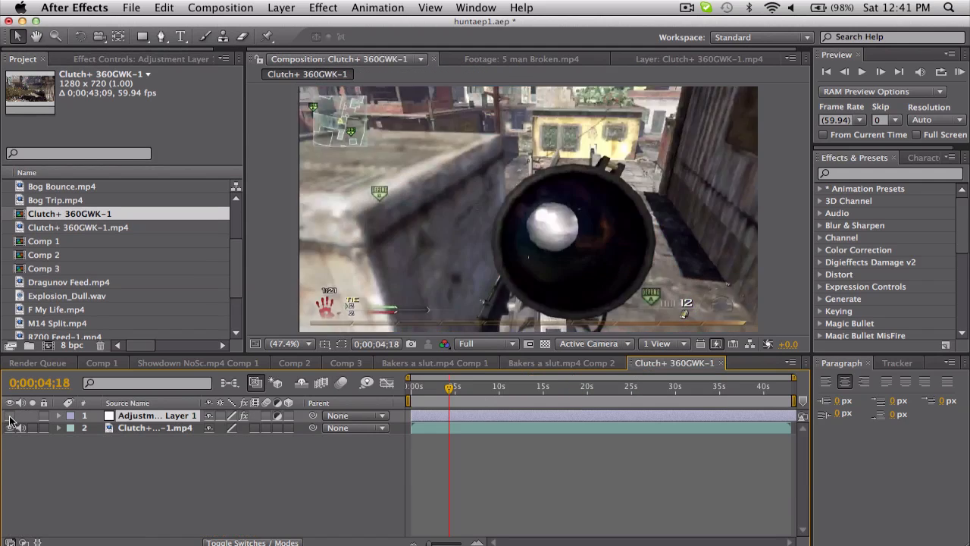
{"action": "mouse_move", "coordinate": [432, 391]}
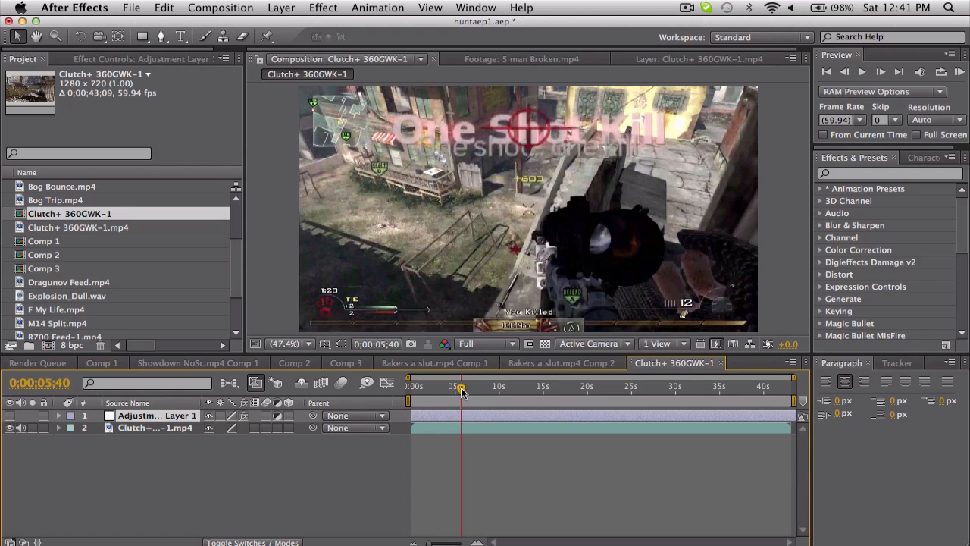
- Scrub to 0;00;05;40, the frame just before the One Shot Kill, and split the clip there
{"action": "left_click_drag", "start_coordinate": [461, 388], "coordinate": [467, 388]}
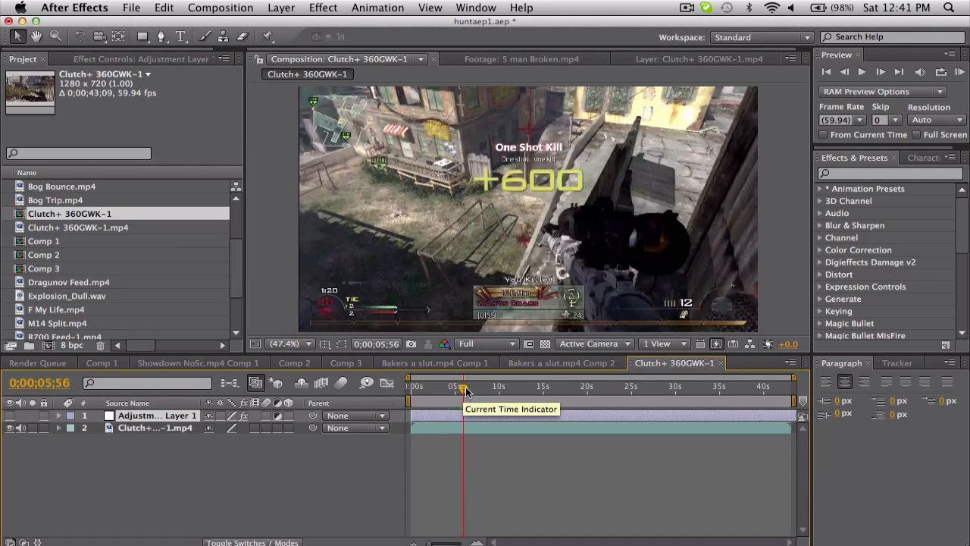
{"action": "left_click_drag", "start_coordinate": [462, 386], "coordinate": [470, 387]}
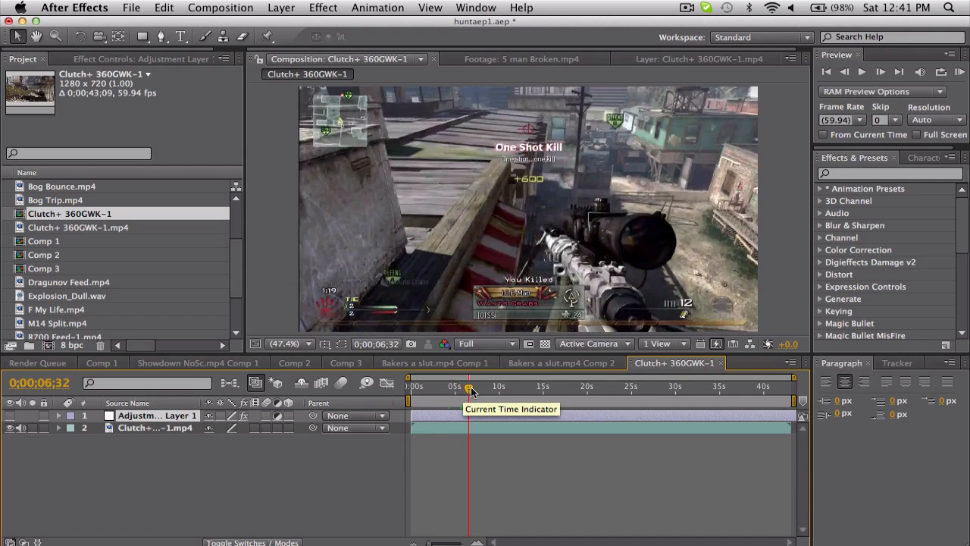
{"action": "left_click_drag", "start_coordinate": [470, 388], "coordinate": [473, 388]}
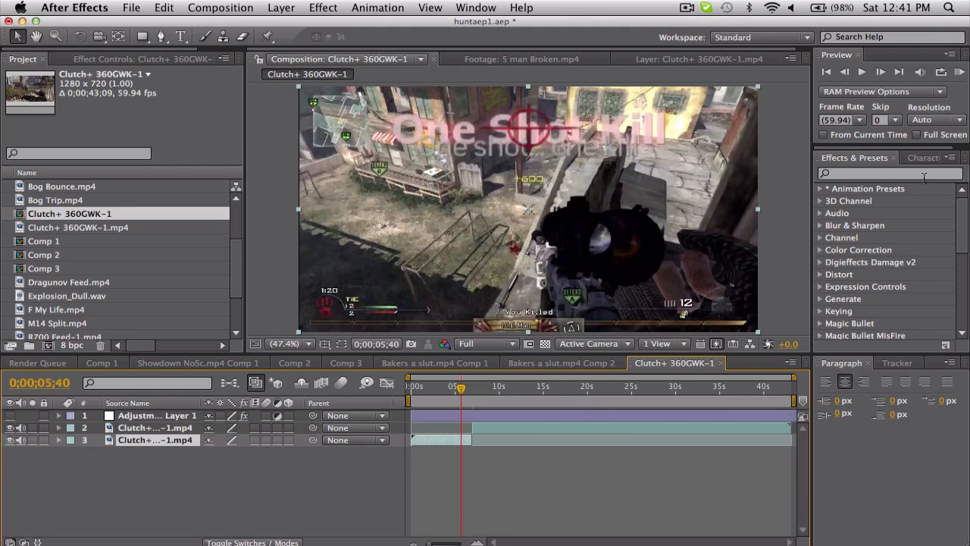
- Apply Twixtor to the first clip part with input frame rate 59.940 and speed 2%, then preview it
{"action": "type", "text": "twix"}
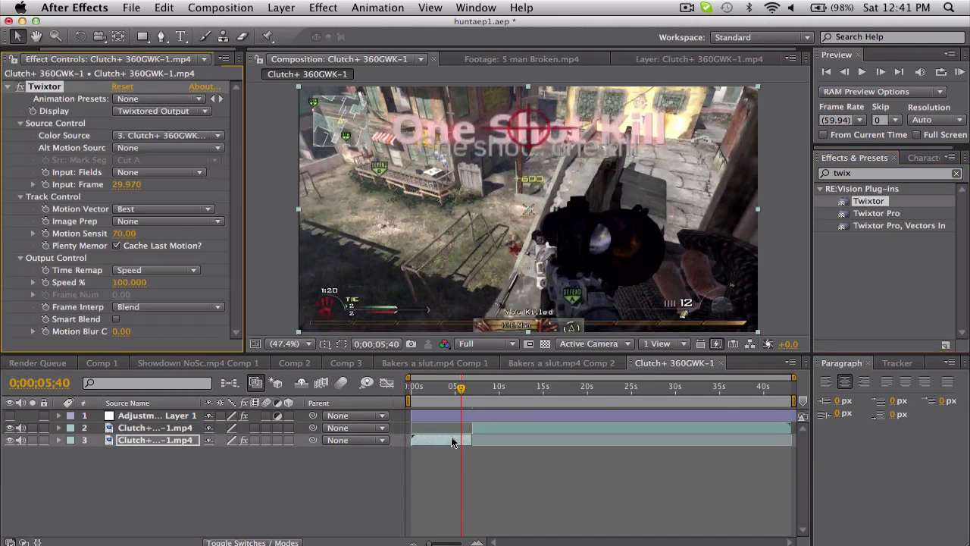
{"action": "left_click", "coordinate": [127, 185]}
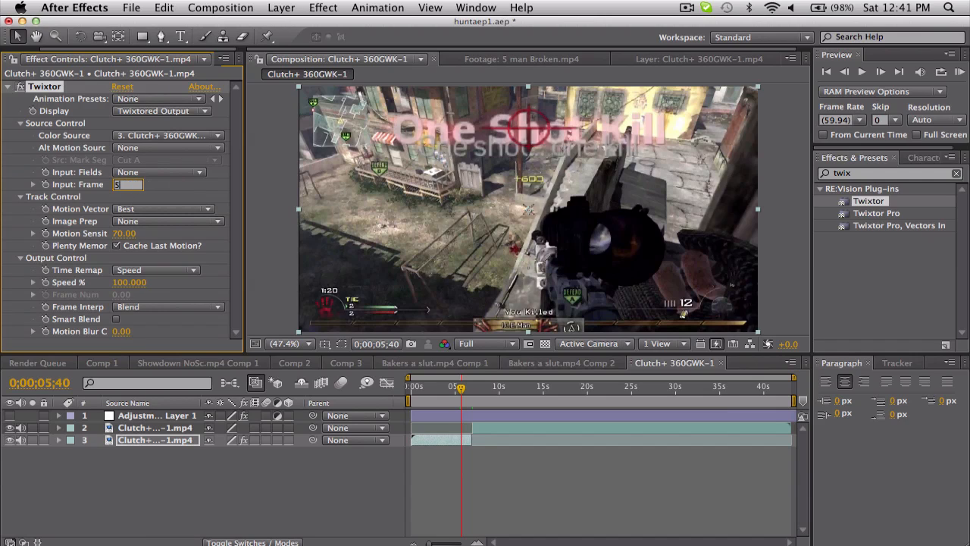
{"action": "type", "text": "59.940"}
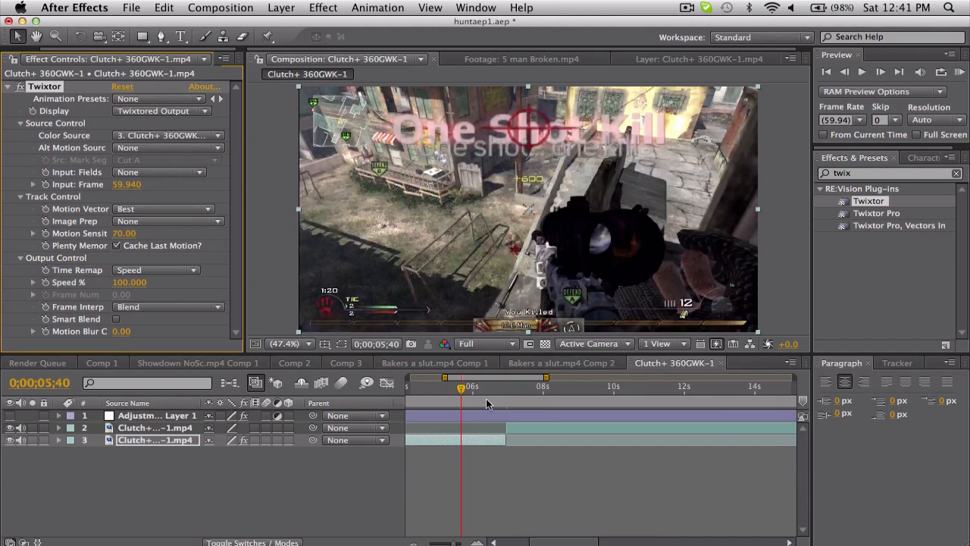
{"action": "left_click", "coordinate": [882, 72]}
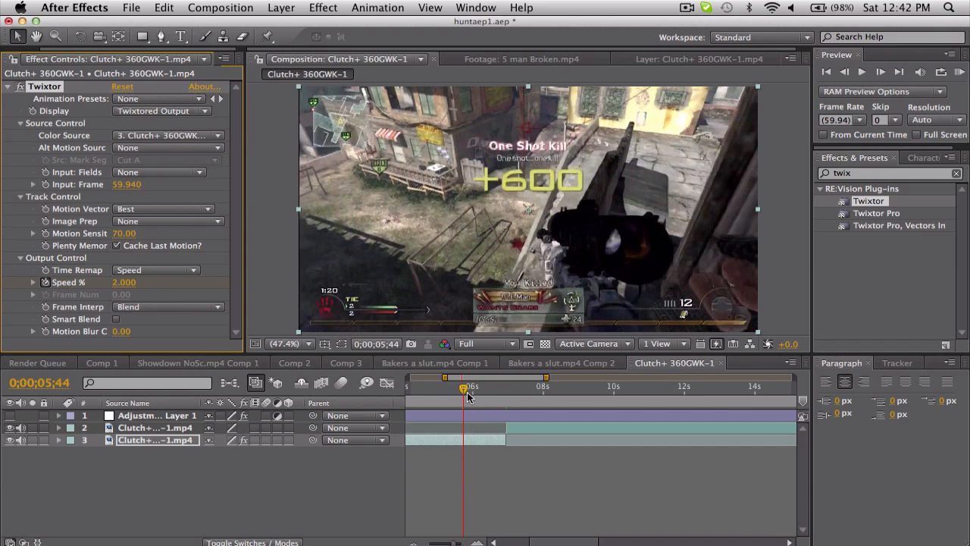
{"action": "left_click_drag", "start_coordinate": [462, 388], "coordinate": [491, 388]}
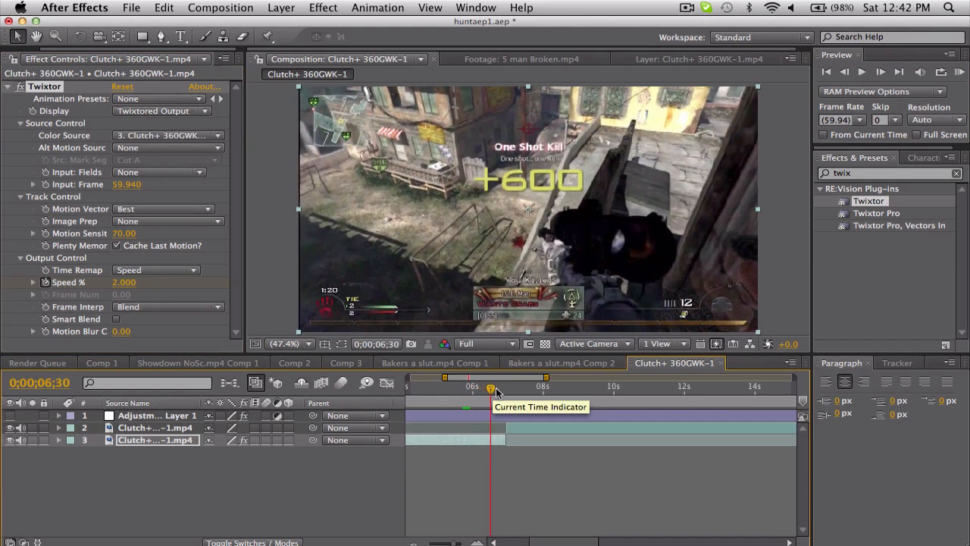
{"action": "left_click_drag", "start_coordinate": [491, 388], "coordinate": [467, 388]}
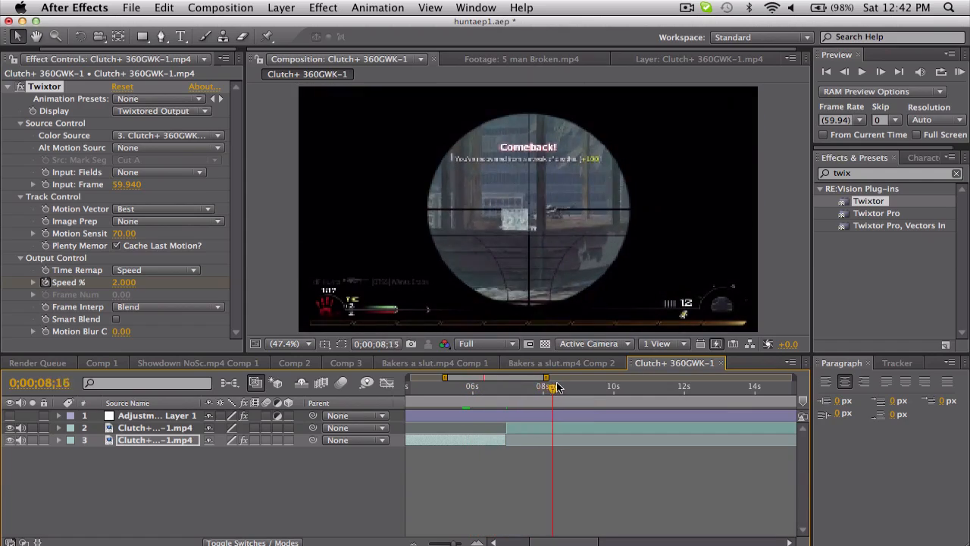
- Move the later clip part's in point to about 0;00;06;01, right after the slowed section
{"action": "left_click", "coordinate": [579, 387]}
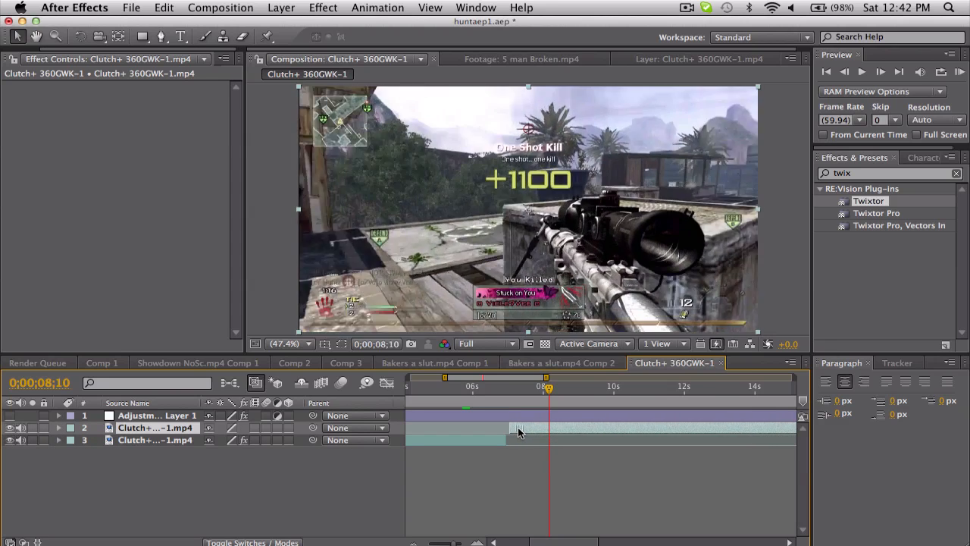
{"action": "left_click", "coordinate": [473, 387]}
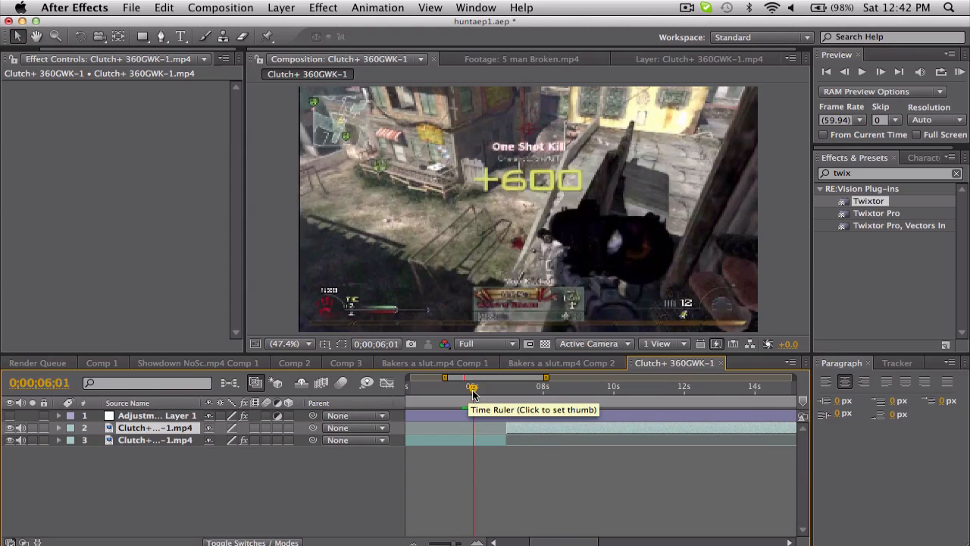
{"action": "left_click", "coordinate": [467, 388]}
{"action": "type", "text": "t"}
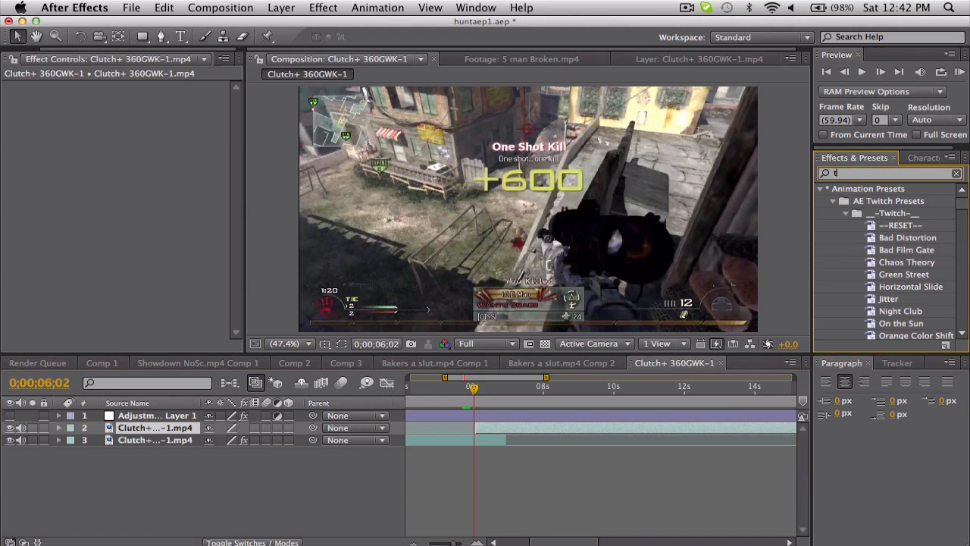
- Apply CC Light Wipe to the later clip, round and reversed at 33% completion
{"action": "type", "text": "cc li"}
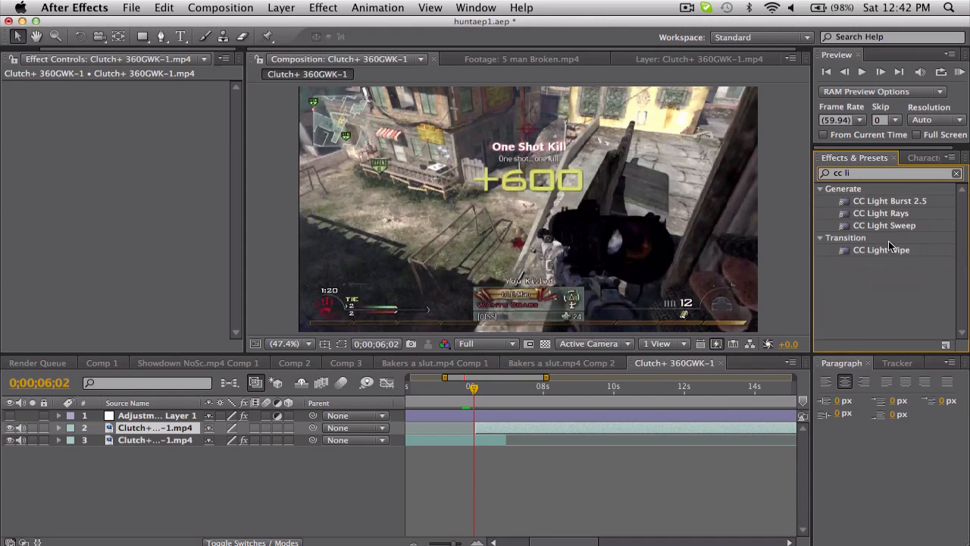
{"action": "left_click", "coordinate": [883, 249]}
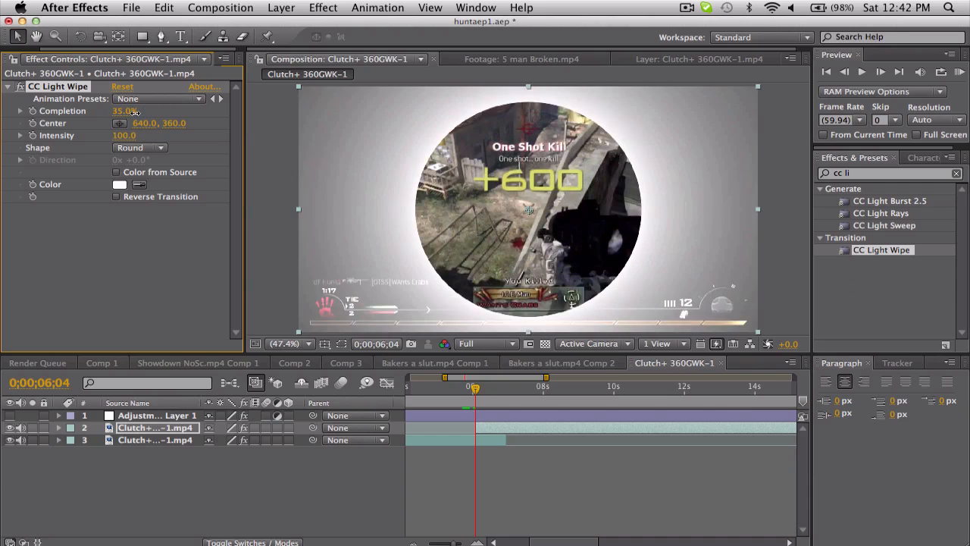
{"action": "left_click_drag", "start_coordinate": [124, 111], "coordinate": [148, 111]}
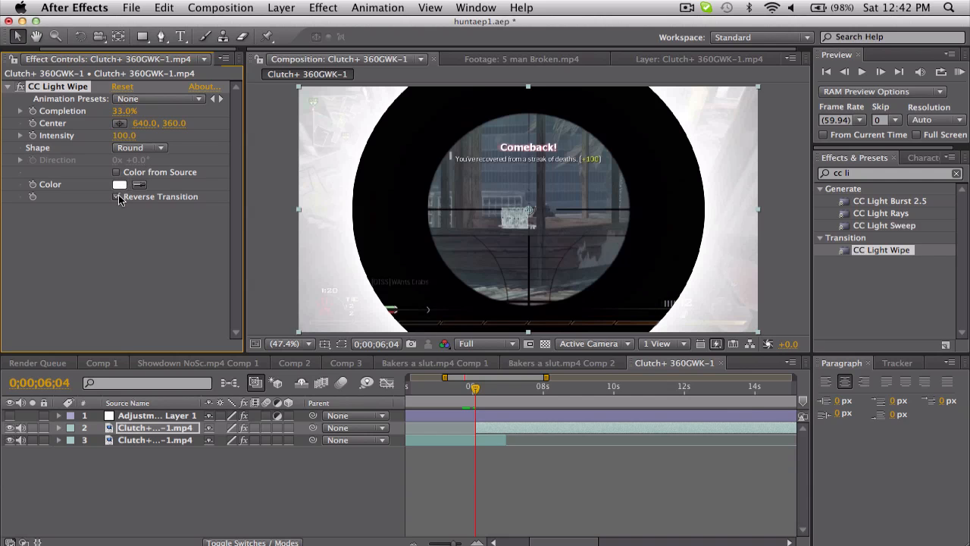
- Try a square wipe shape, return to round, and enable Color from Source
{"action": "left_click", "coordinate": [118, 197]}
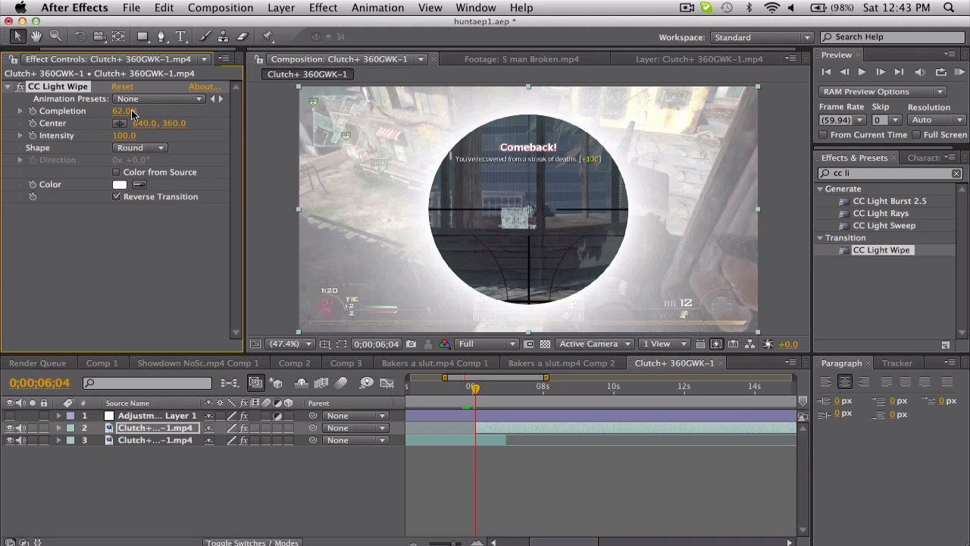
{"action": "mouse_move", "coordinate": [167, 140]}
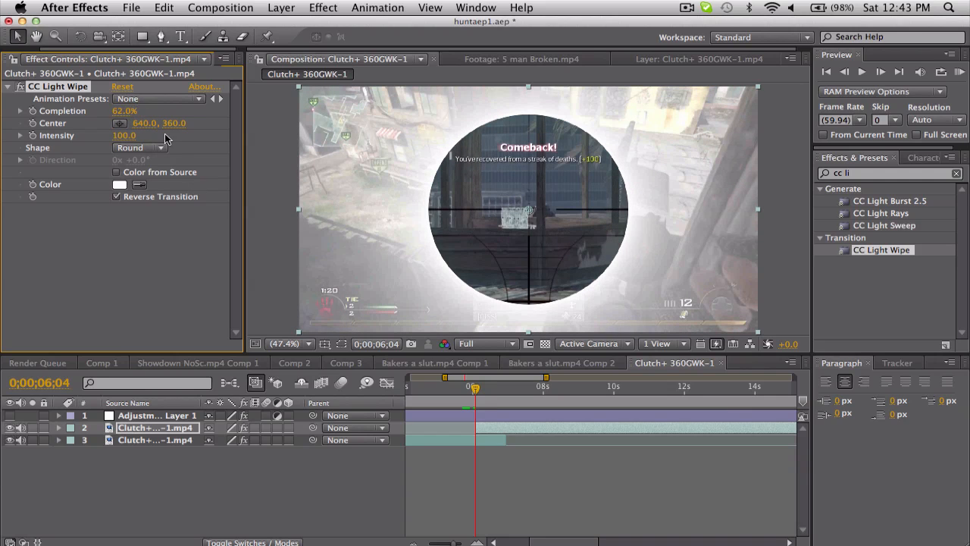
{"action": "left_click", "coordinate": [139, 147]}
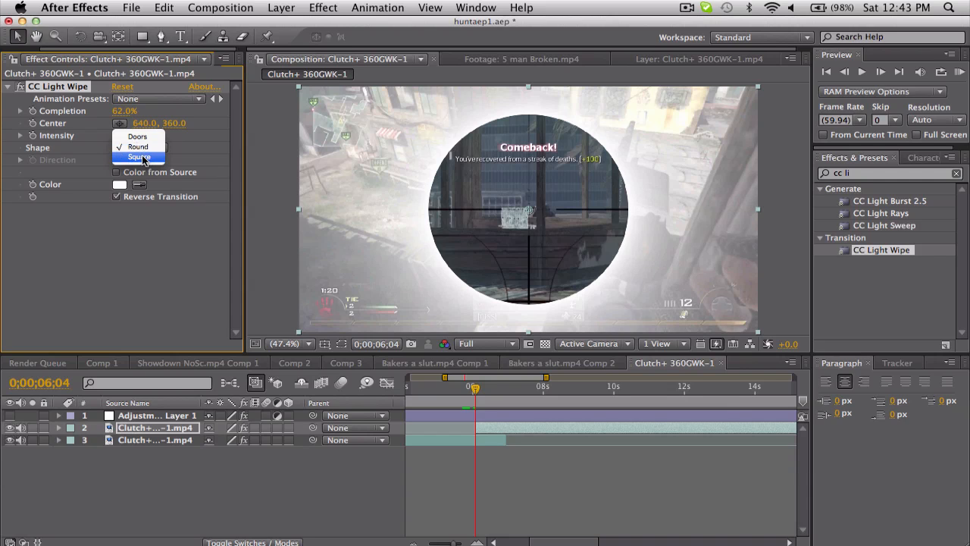
{"action": "left_click", "coordinate": [138, 137]}
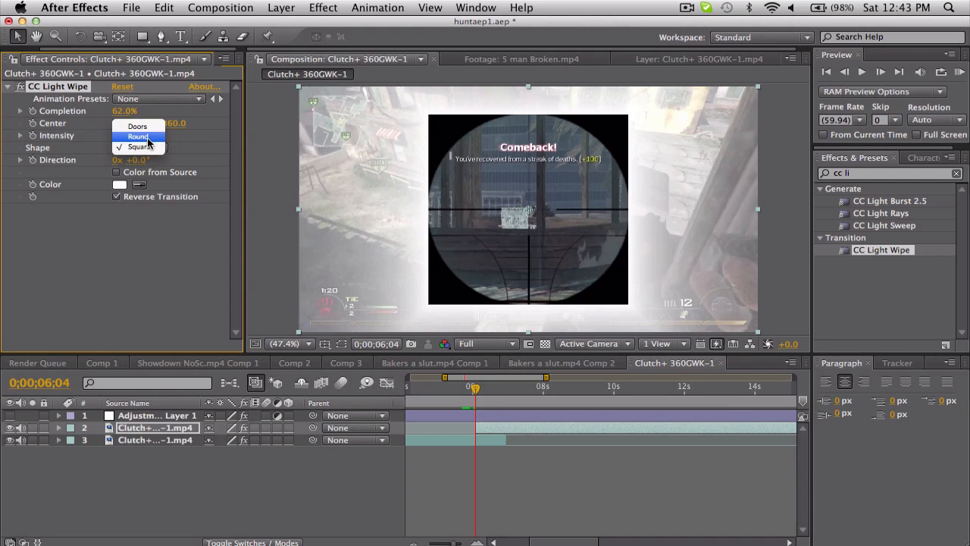
{"action": "left_click", "coordinate": [138, 136]}
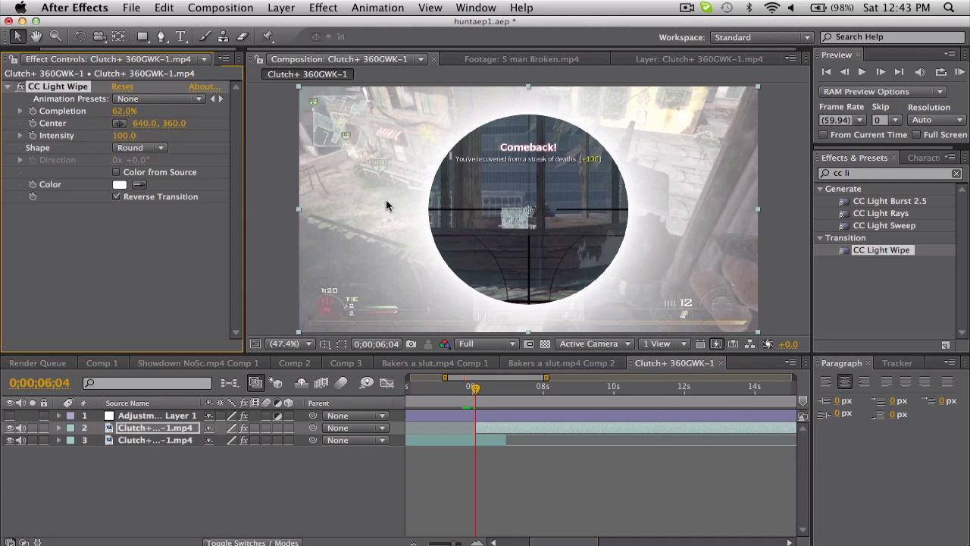
{"action": "left_click", "coordinate": [116, 173]}
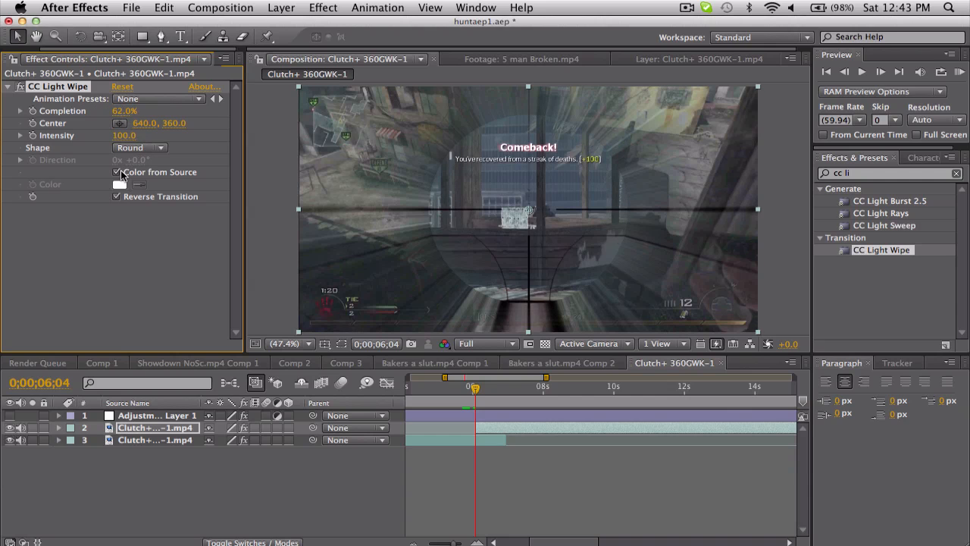
- Turn off Color from Source and tint the wipe glow a pale orange in the colour picker
{"action": "left_click", "coordinate": [118, 172]}
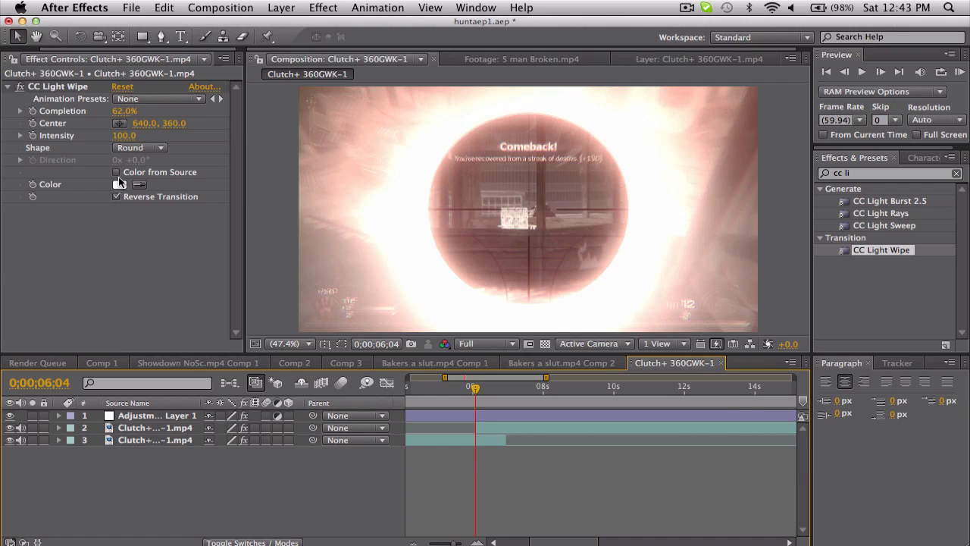
{"action": "left_click", "coordinate": [139, 185]}
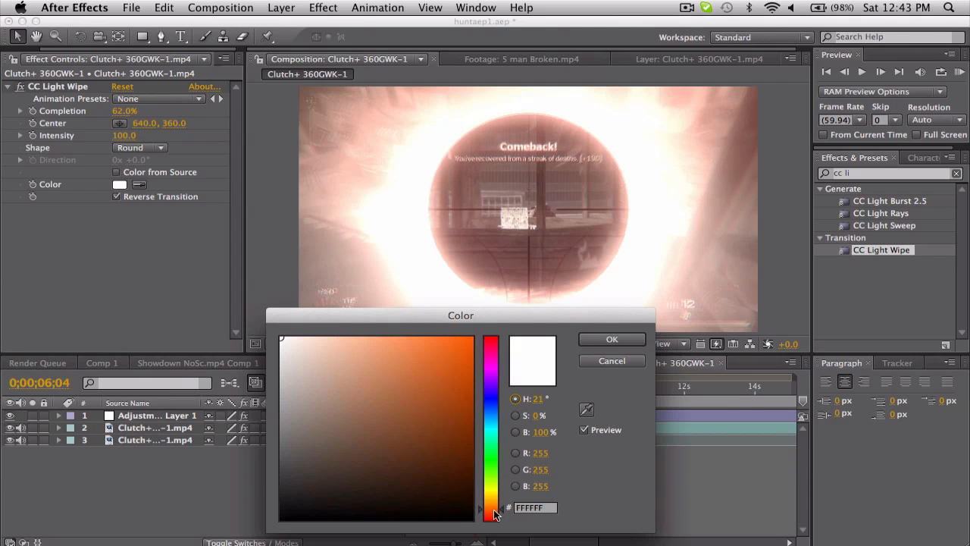
{"action": "left_click", "coordinate": [352, 373]}
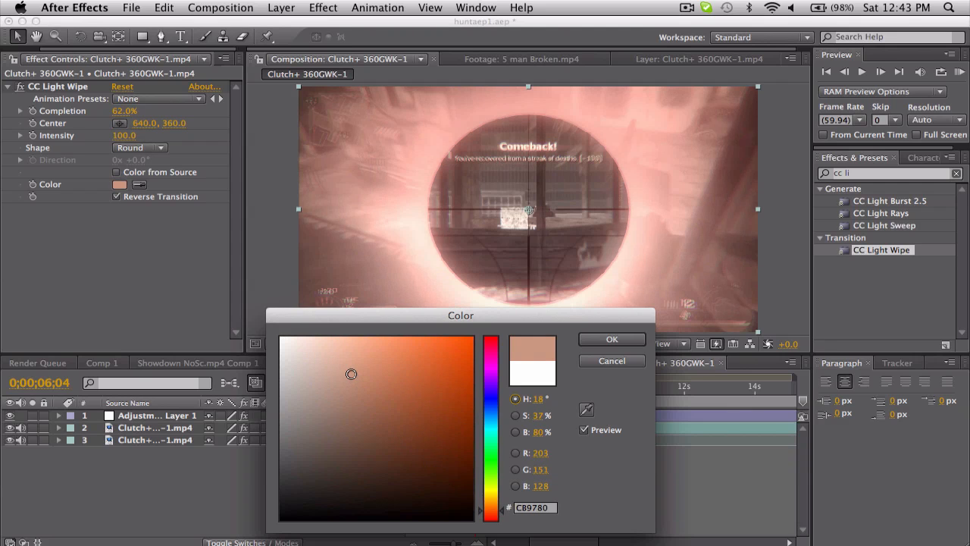
{"action": "left_click_drag", "start_coordinate": [352, 373], "coordinate": [340, 364]}
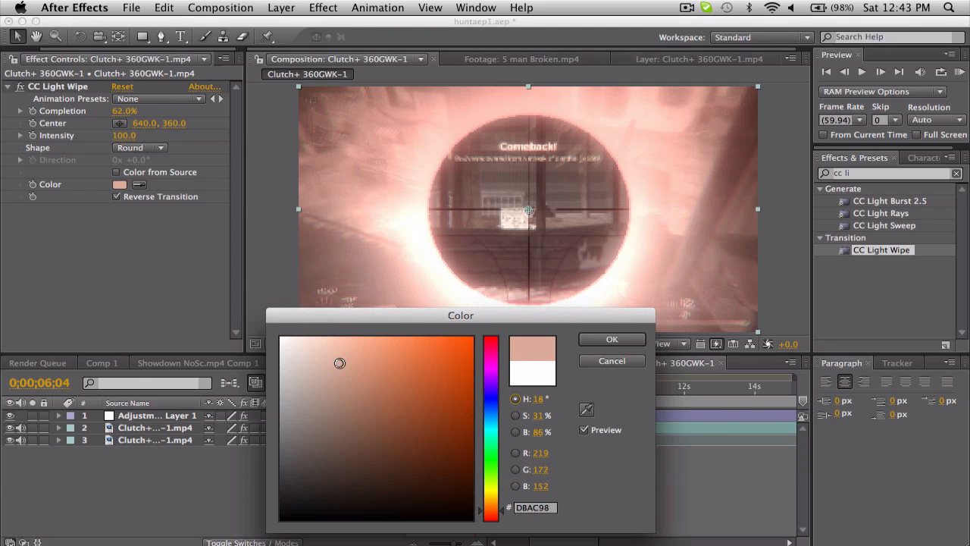
{"action": "left_click", "coordinate": [612, 339]}
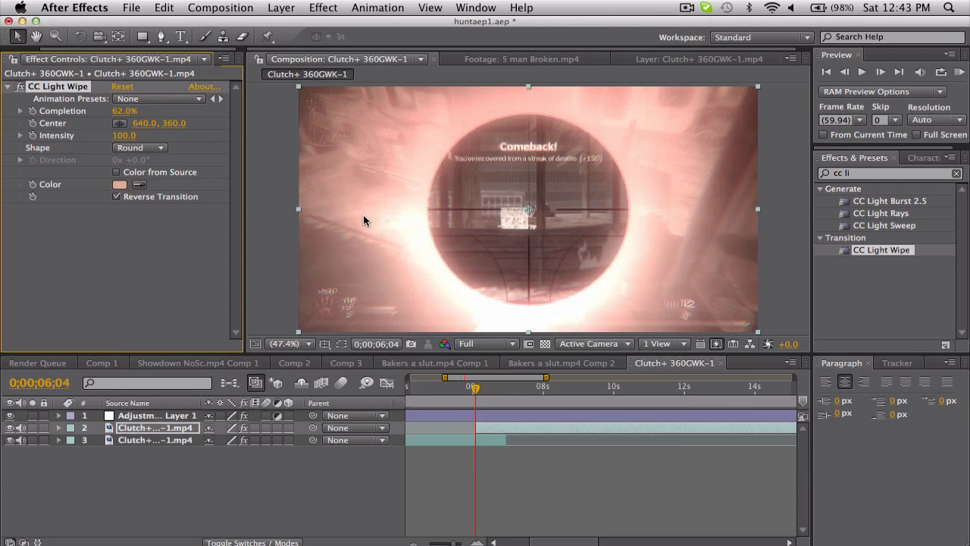
{"action": "mouse_move", "coordinate": [864, 225]}
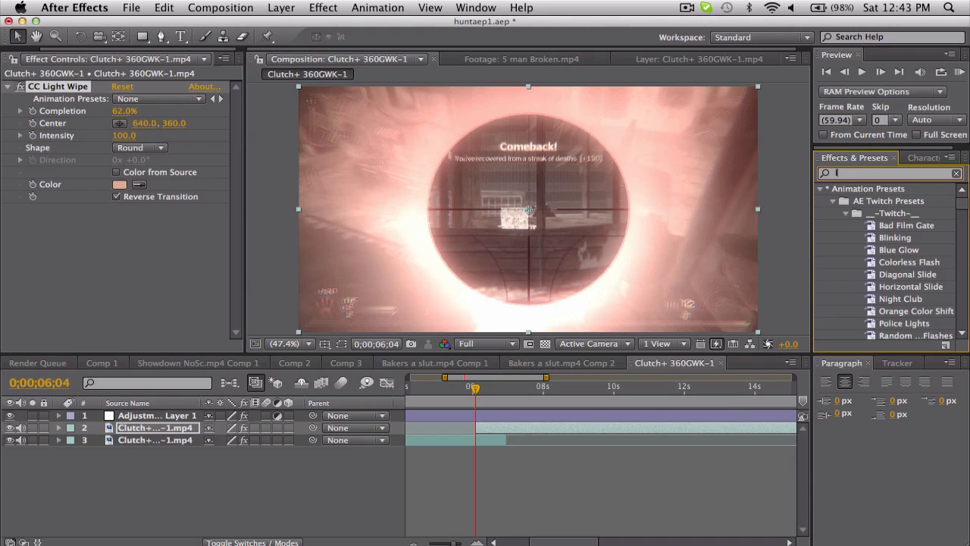
- Apply Levels on the Alpha channel with input black 98 and gamma 0.62 to soften the glow
{"action": "type", "text": "level"}
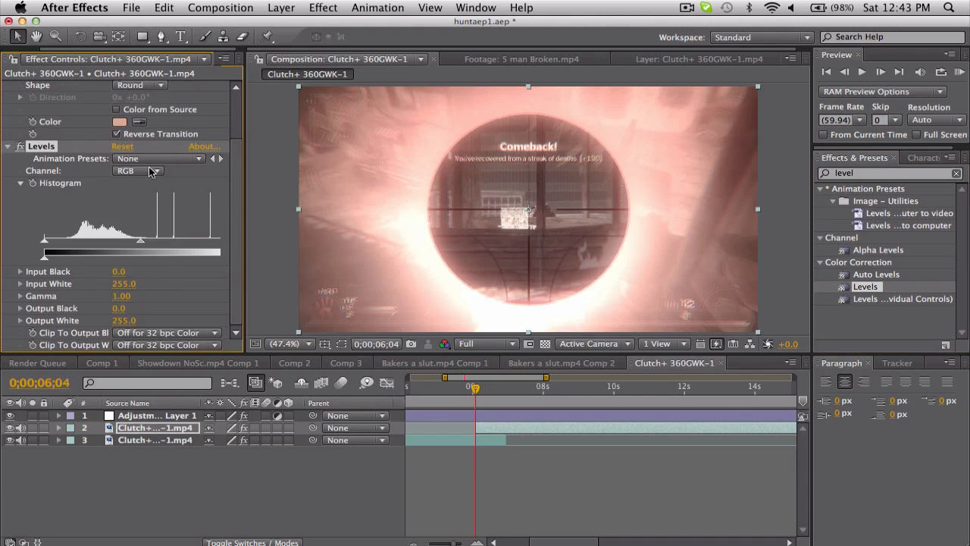
{"action": "left_click", "coordinate": [138, 170]}
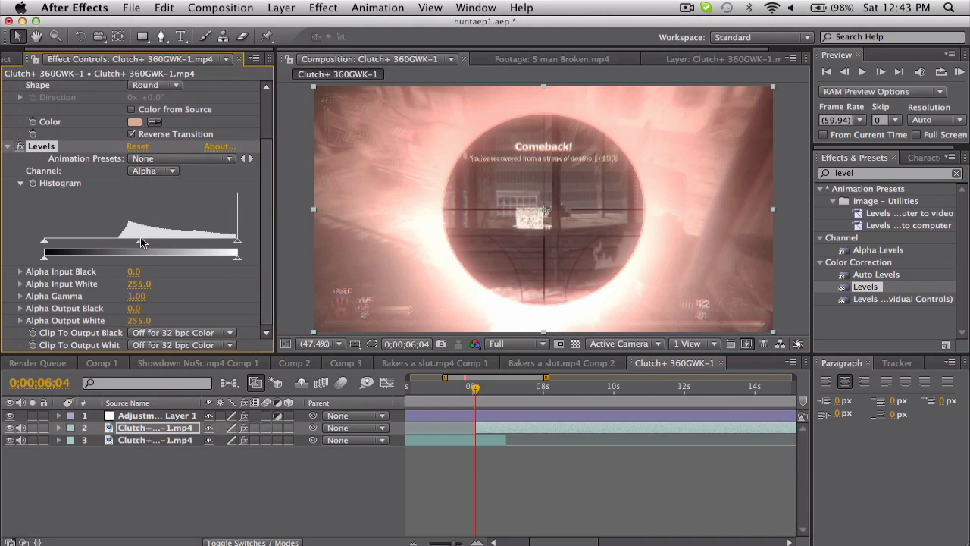
{"action": "left_click_drag", "start_coordinate": [140, 256], "coordinate": [118, 256]}
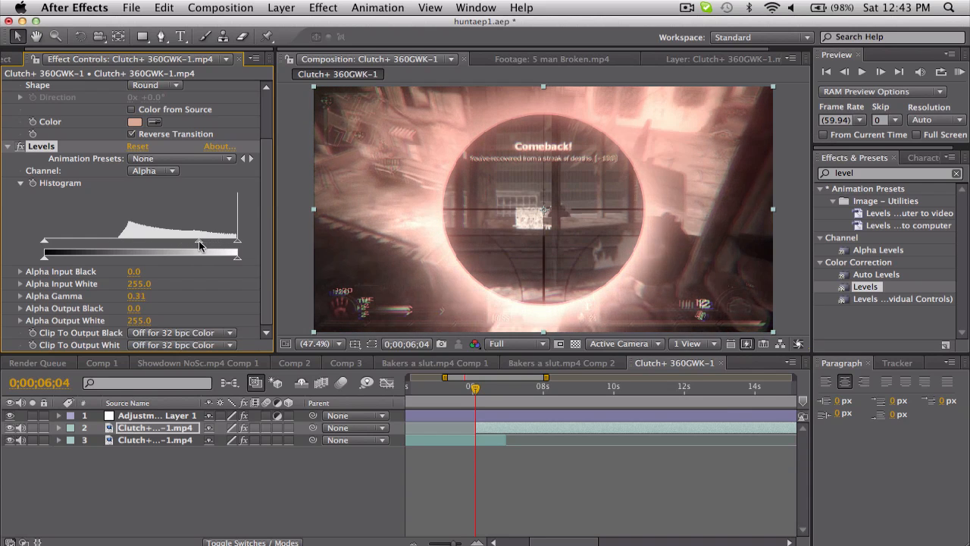
{"action": "left_click_drag", "start_coordinate": [236, 256], "coordinate": [206, 256]}
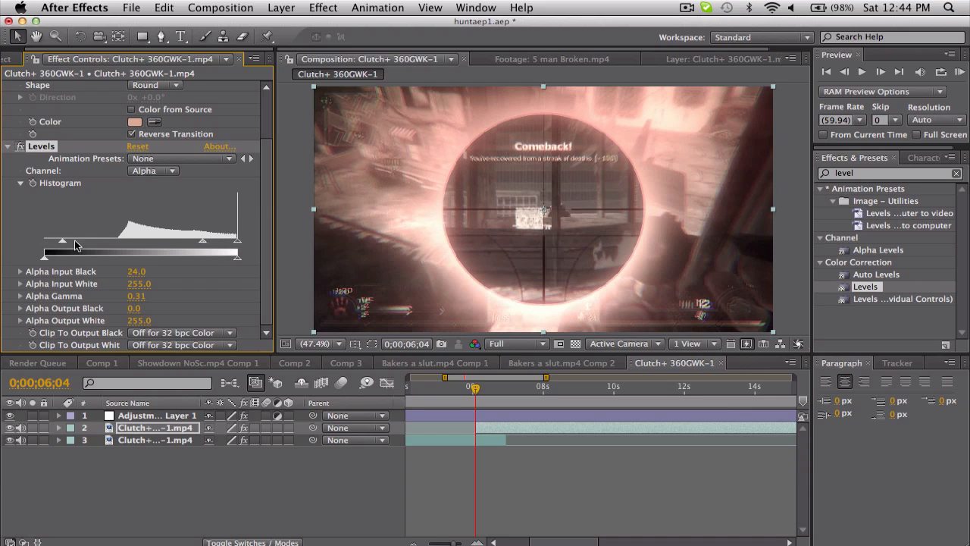
{"action": "left_click_drag", "start_coordinate": [62, 241], "coordinate": [124, 241]}
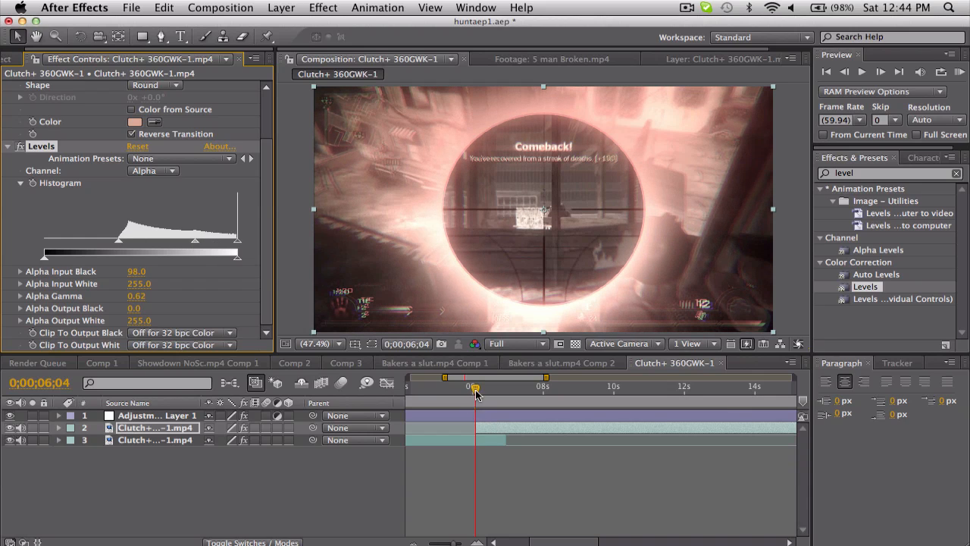
- Scrub through the transition to check the softened glow
{"action": "left_click_drag", "start_coordinate": [473, 386], "coordinate": [485, 387]}
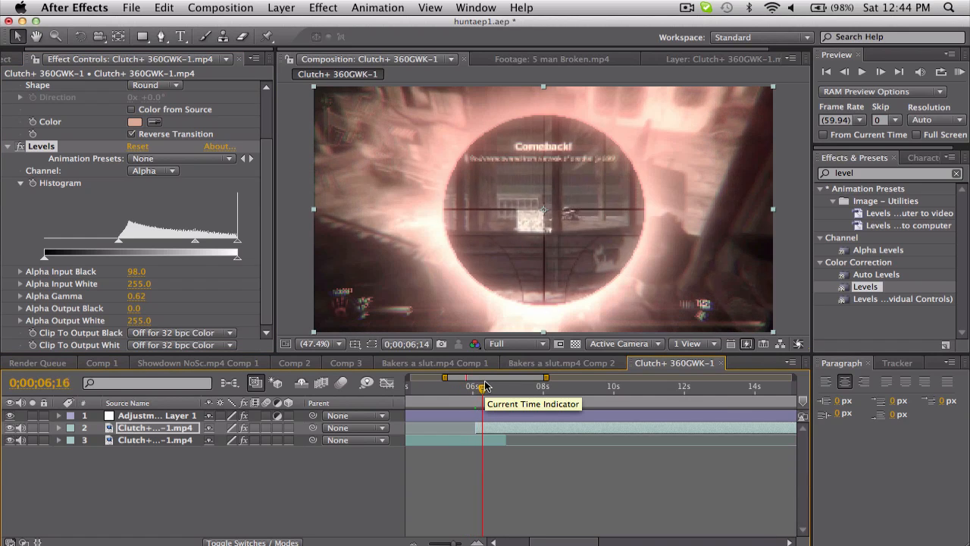
{"action": "left_click_drag", "start_coordinate": [485, 386], "coordinate": [458, 387]}
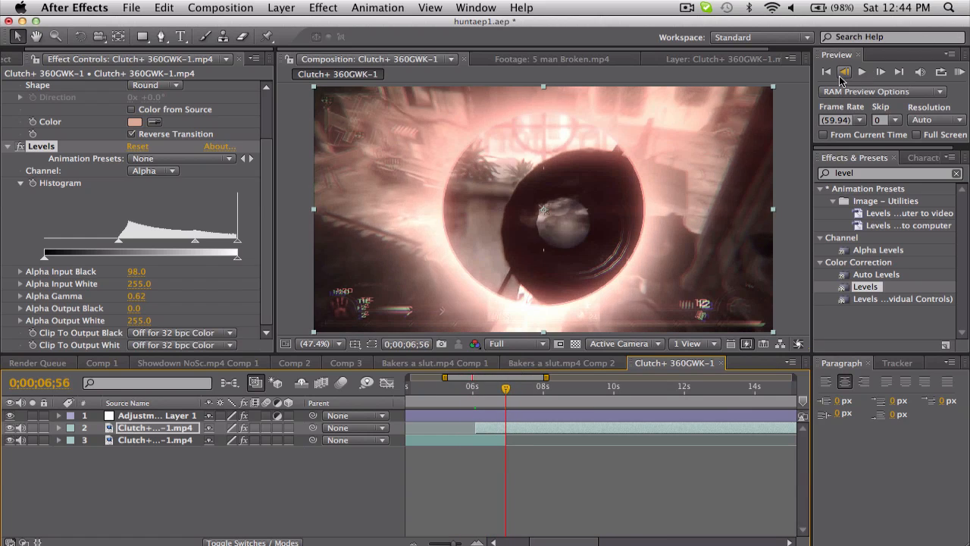
- Play the transition, set viewer resolution to Half, and jump to a frame near 0;00;06;54
{"action": "left_click", "coordinate": [844, 71]}
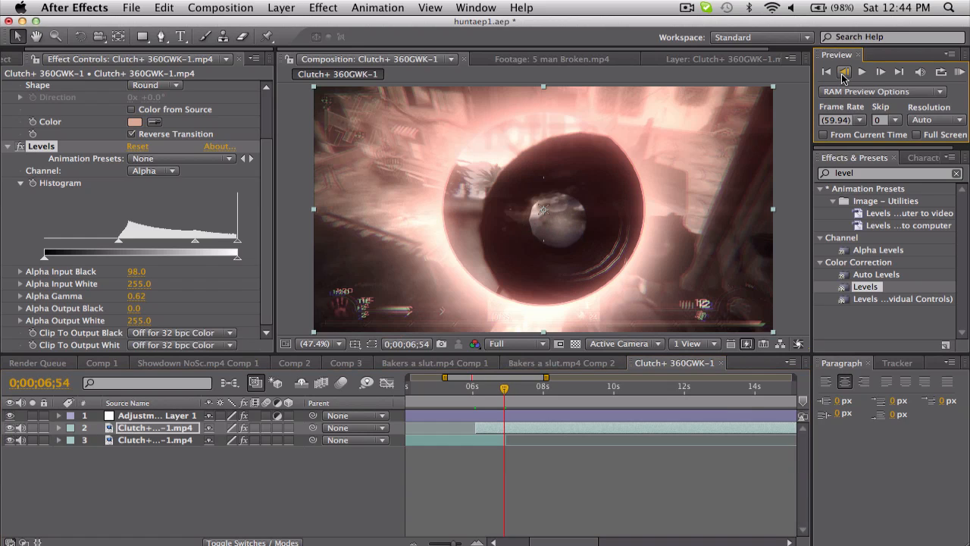
{"action": "left_click", "coordinate": [515, 343]}
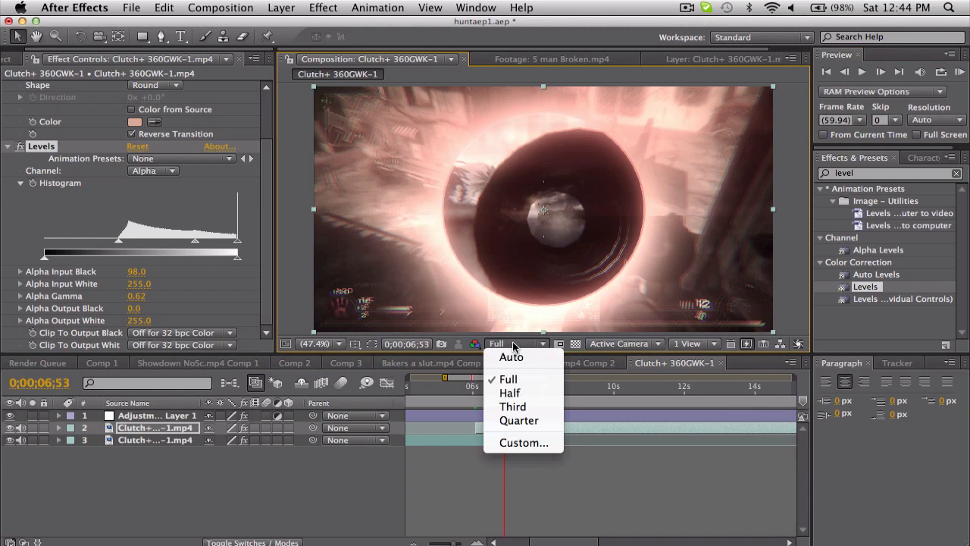
{"action": "left_click", "coordinate": [510, 393]}
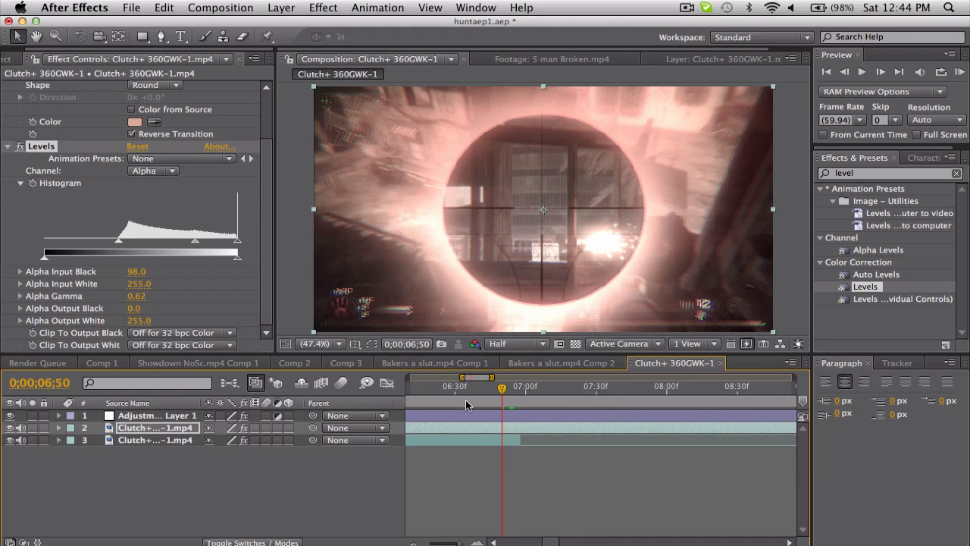
{"action": "left_click", "coordinate": [485, 394]}
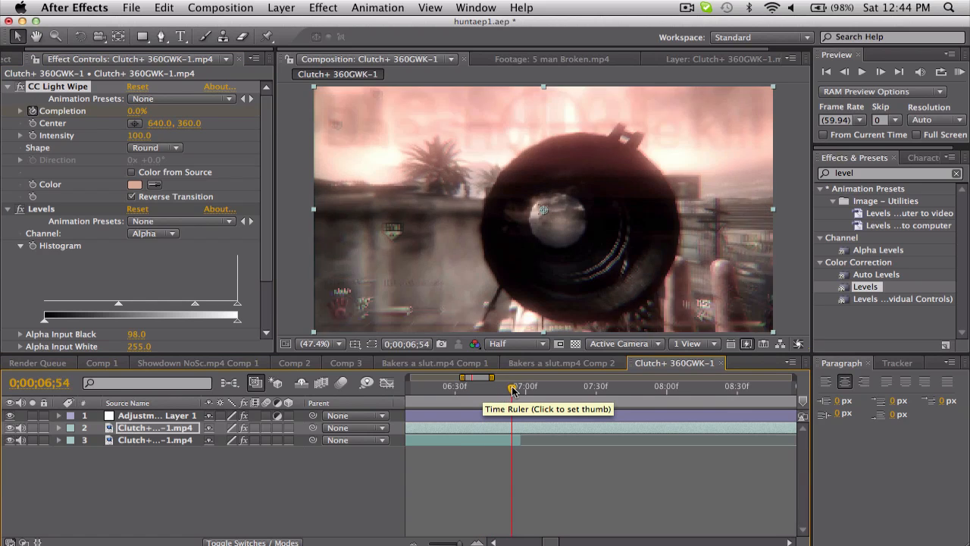
{"action": "left_click", "coordinate": [548, 387]}
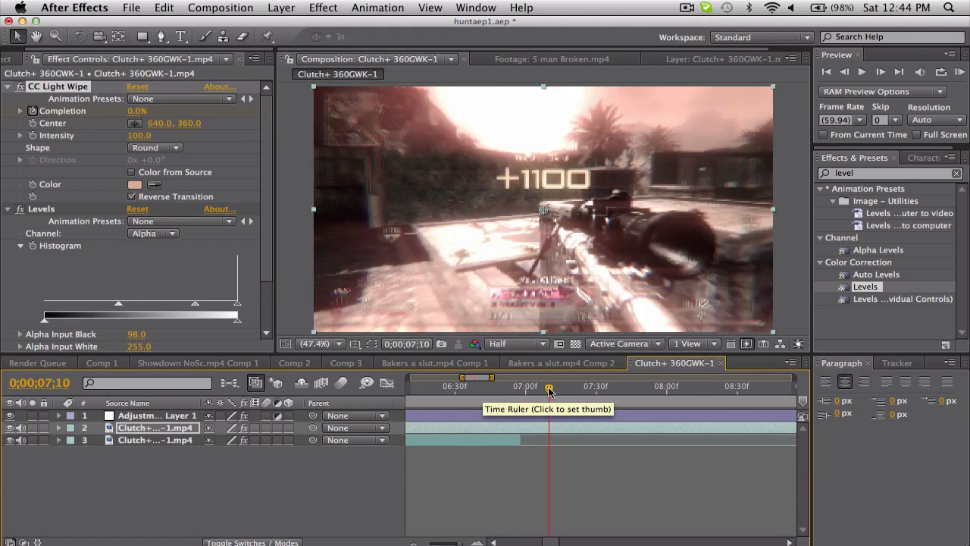
{"action": "left_click", "coordinate": [546, 386]}
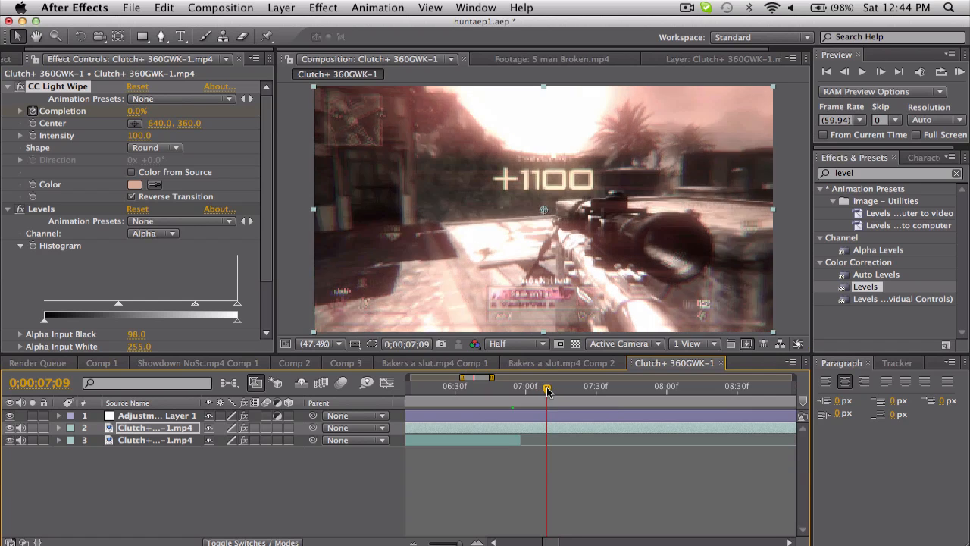
{"action": "left_click_drag", "start_coordinate": [546, 391], "coordinate": [448, 391]}
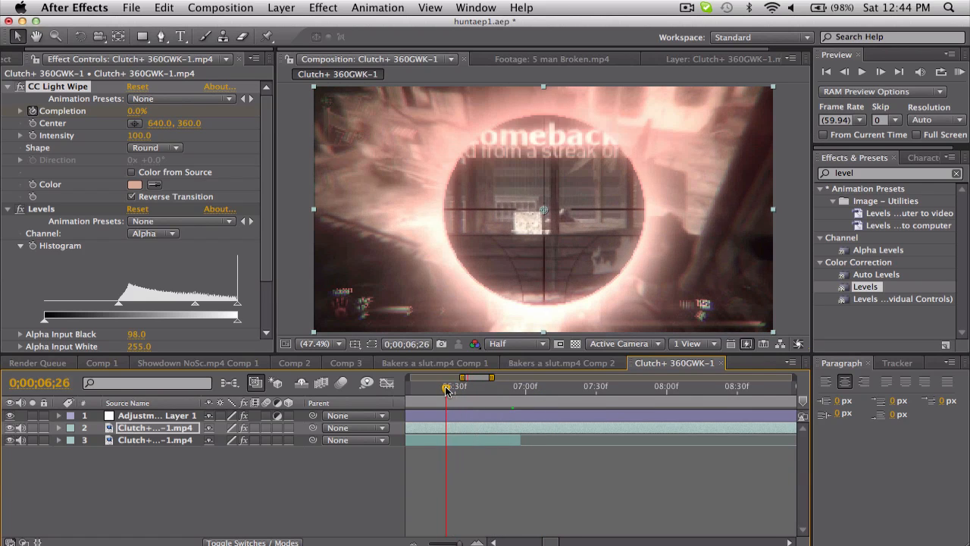
{"action": "left_click_drag", "start_coordinate": [447, 387], "coordinate": [537, 387]}
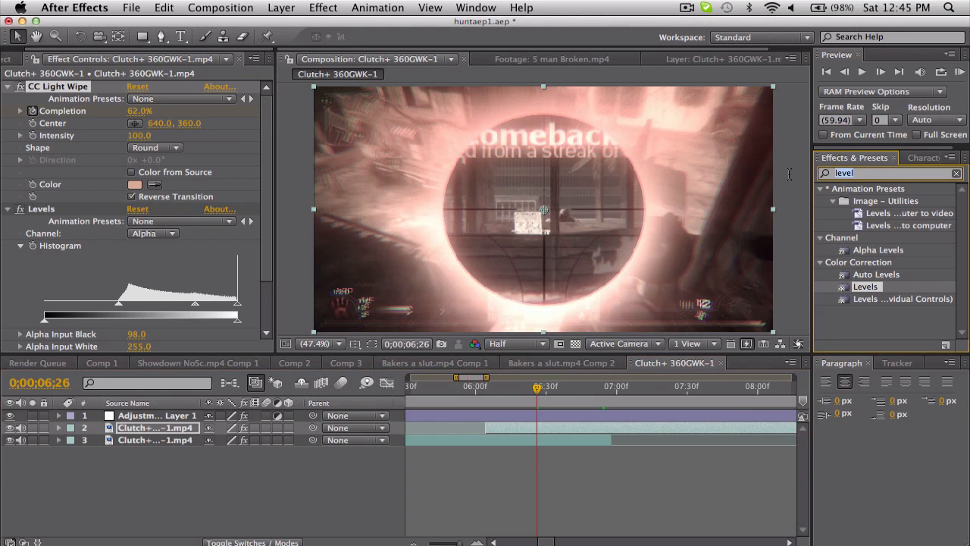
- Search 'radial' then 'lens' and apply CC Lens (size 300, convergence 100) below Levels
{"action": "type", "text": "radial"}
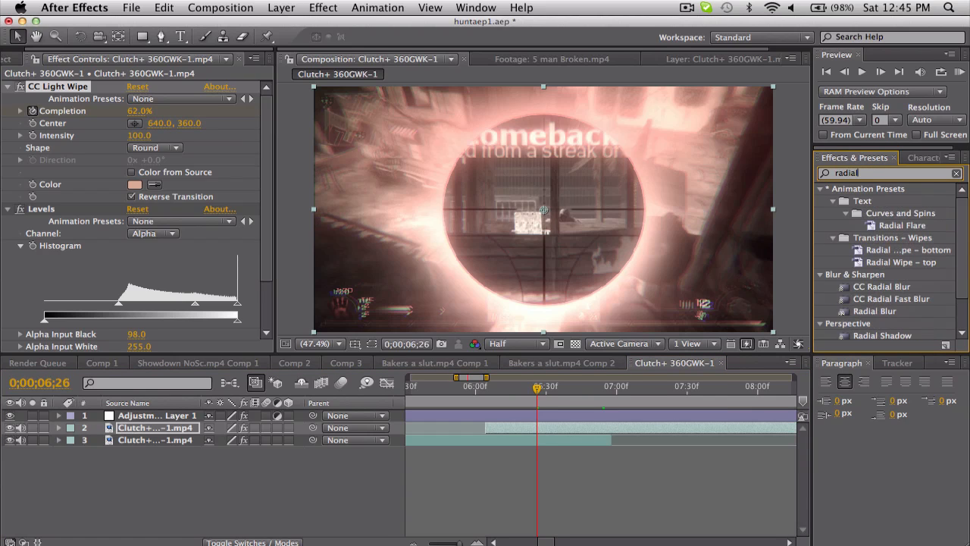
{"action": "scroll", "scroll_direction": "down", "scroll_amount": 3}
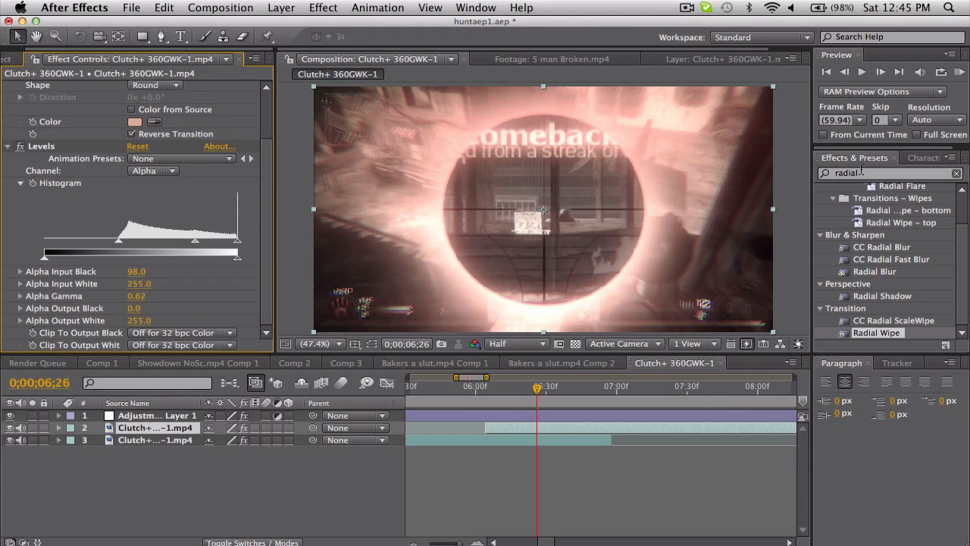
{"action": "type", "text": "lens"}
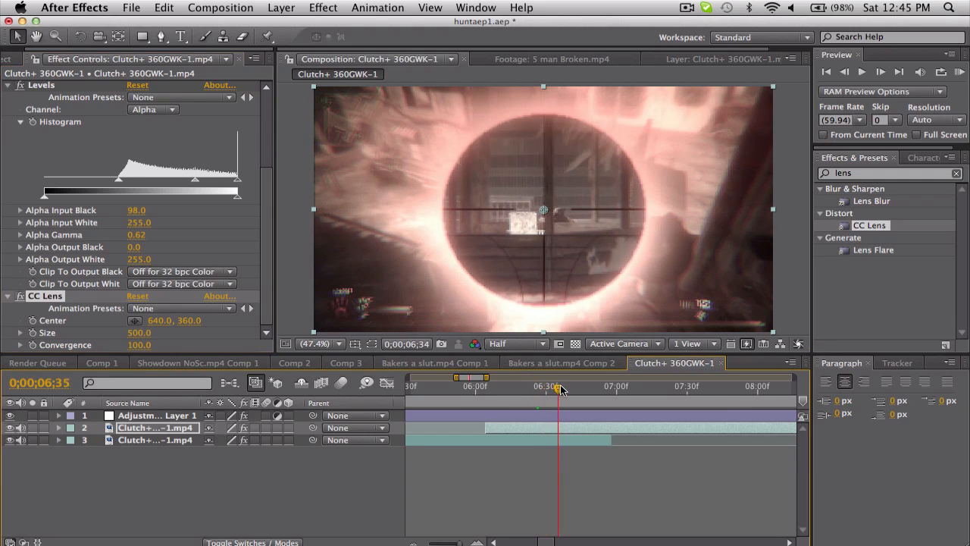
{"action": "left_click_drag", "start_coordinate": [560, 386], "coordinate": [588, 387]}
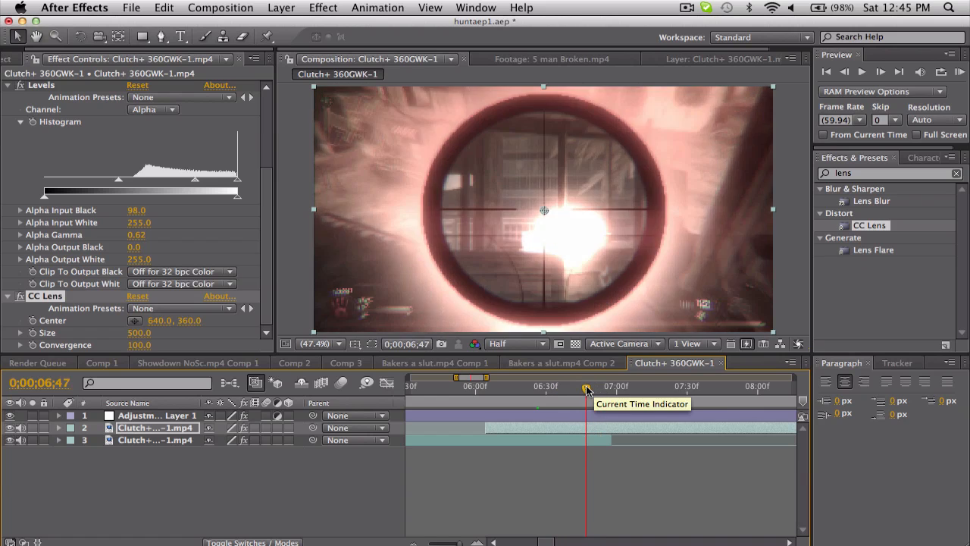
{"action": "left_click_drag", "start_coordinate": [588, 386], "coordinate": [655, 387]}
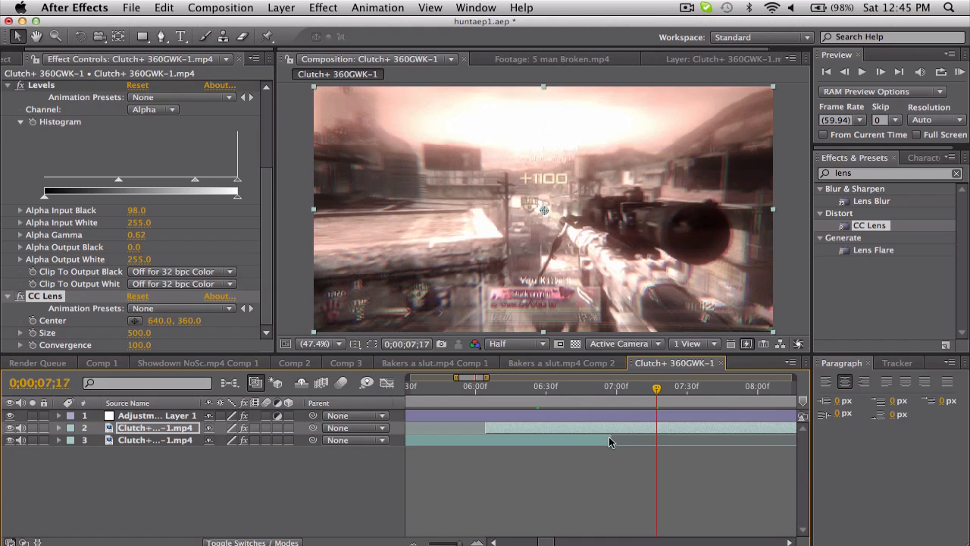
{"action": "mouse_move", "coordinate": [590, 464]}
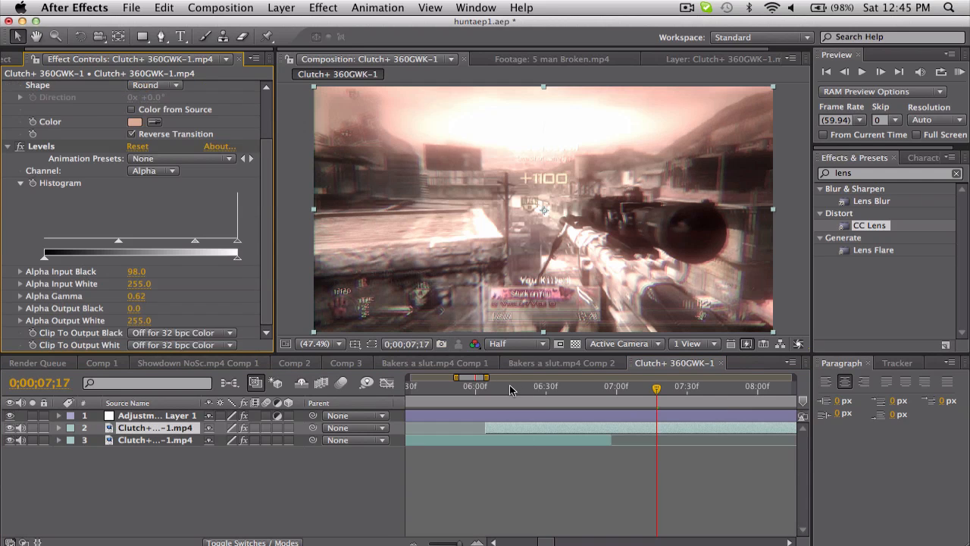
{"action": "left_click", "coordinate": [513, 386]}
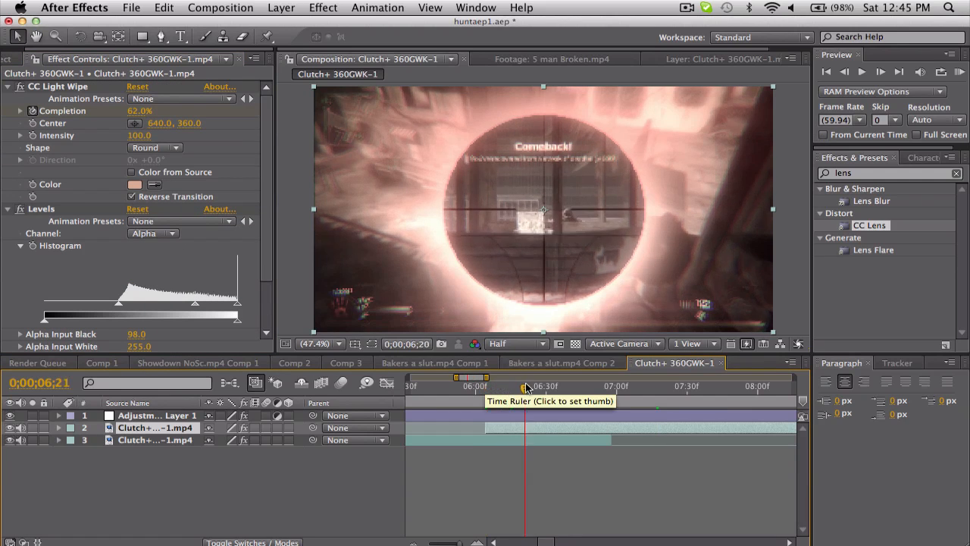
{"action": "left_click", "coordinate": [524, 386]}
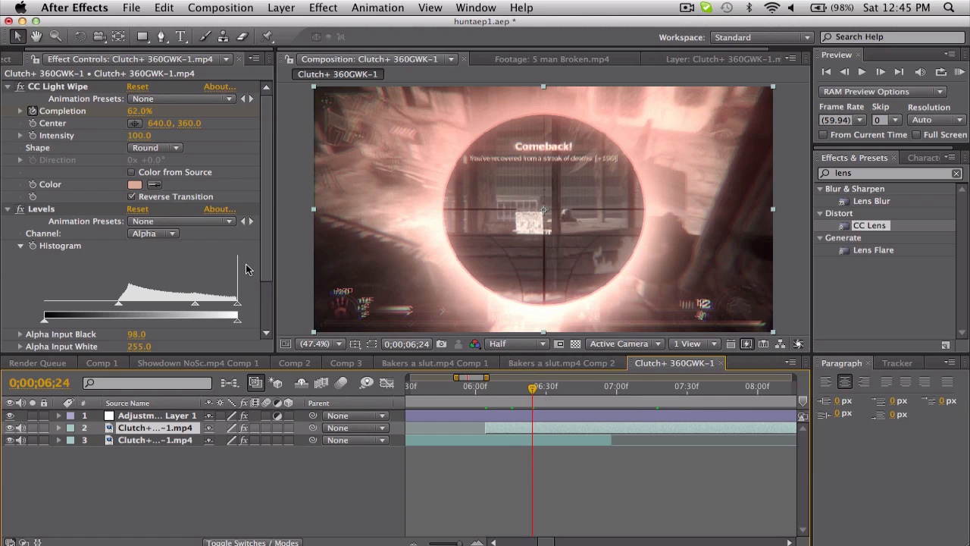
- Reopen the wipe colour picker and settle on a slightly different pale orange shade
{"action": "left_click", "coordinate": [137, 185]}
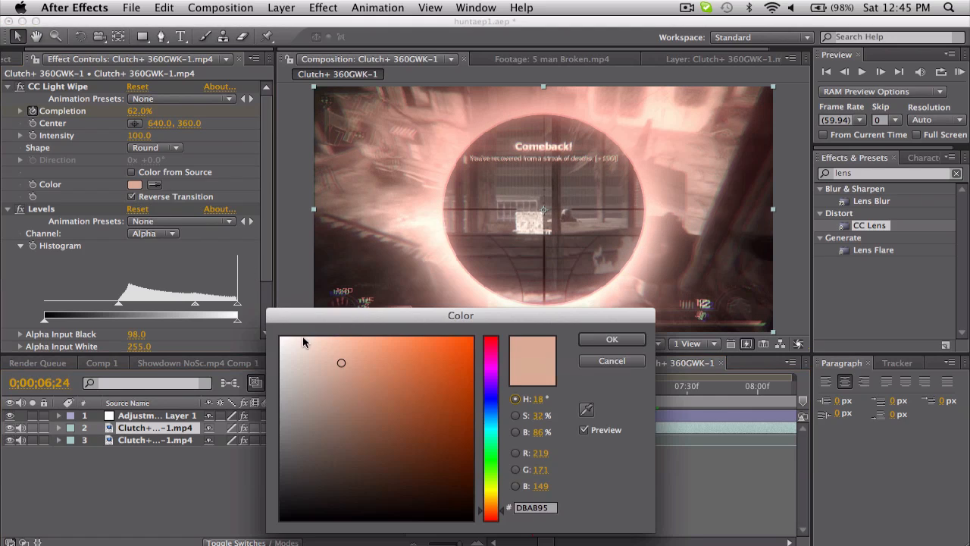
{"action": "left_click", "coordinate": [397, 341]}
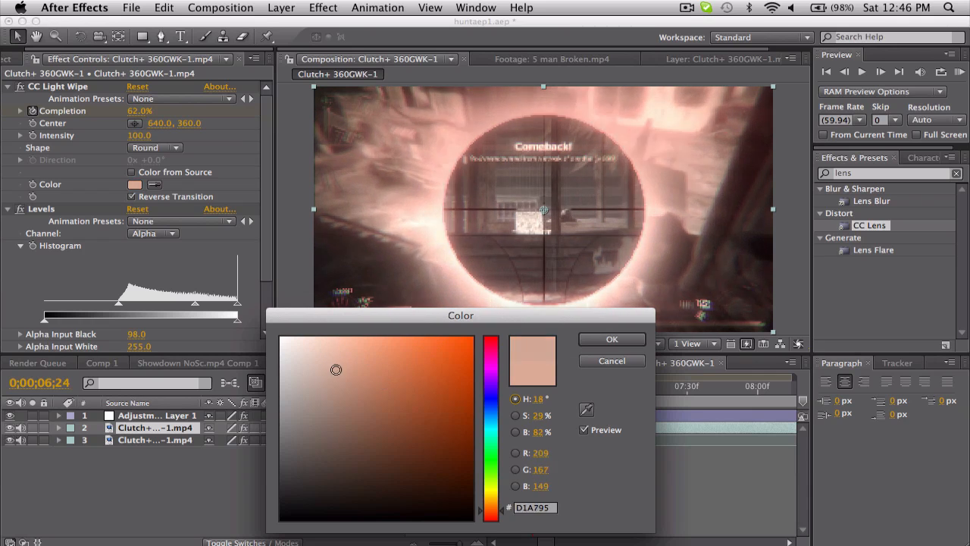
{"action": "left_click_drag", "start_coordinate": [337, 370], "coordinate": [346, 371]}
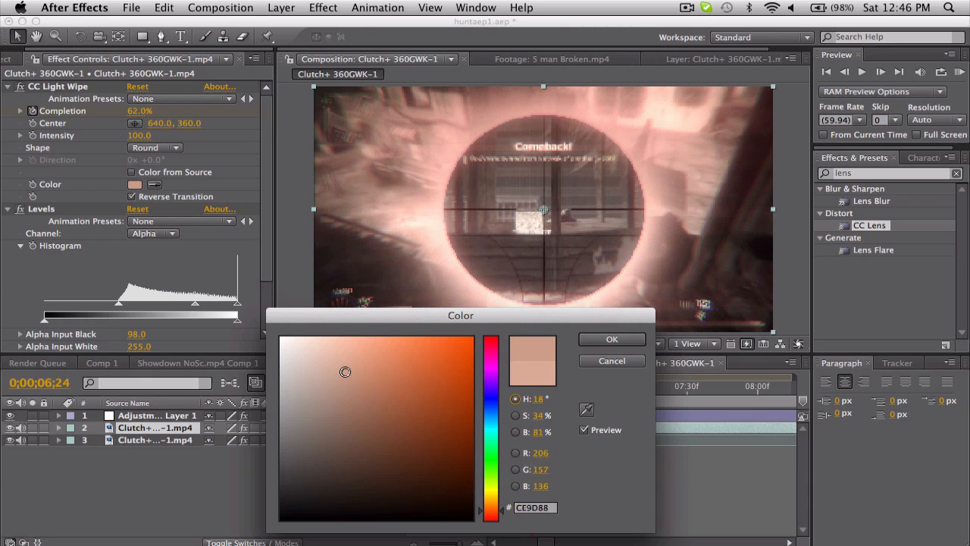
{"action": "left_click", "coordinate": [612, 339]}
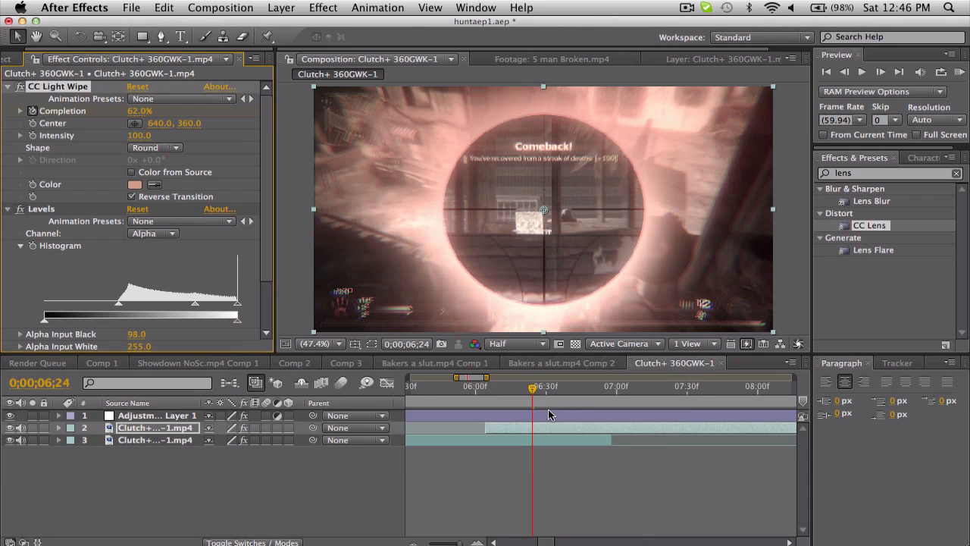
{"action": "left_click", "coordinate": [564, 386]}
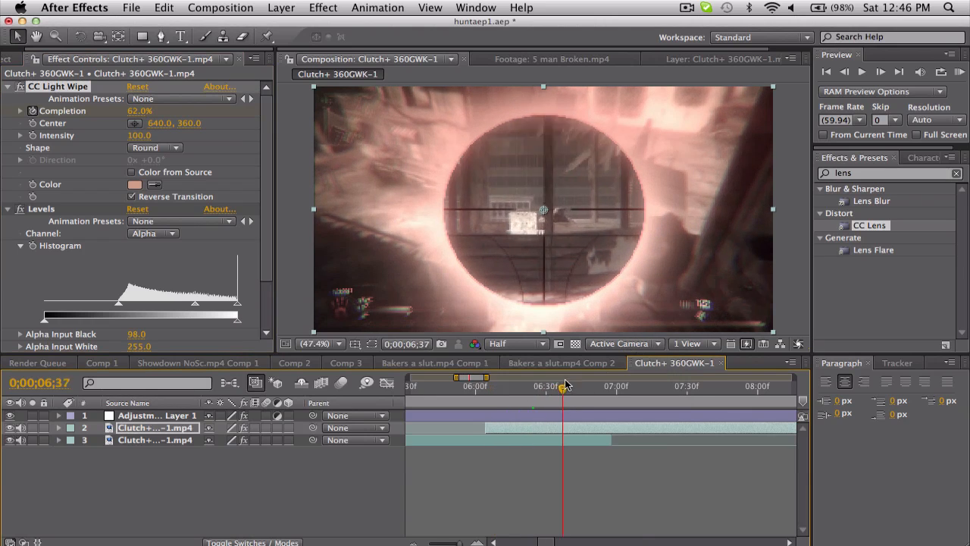
{"action": "left_click", "coordinate": [651, 386]}
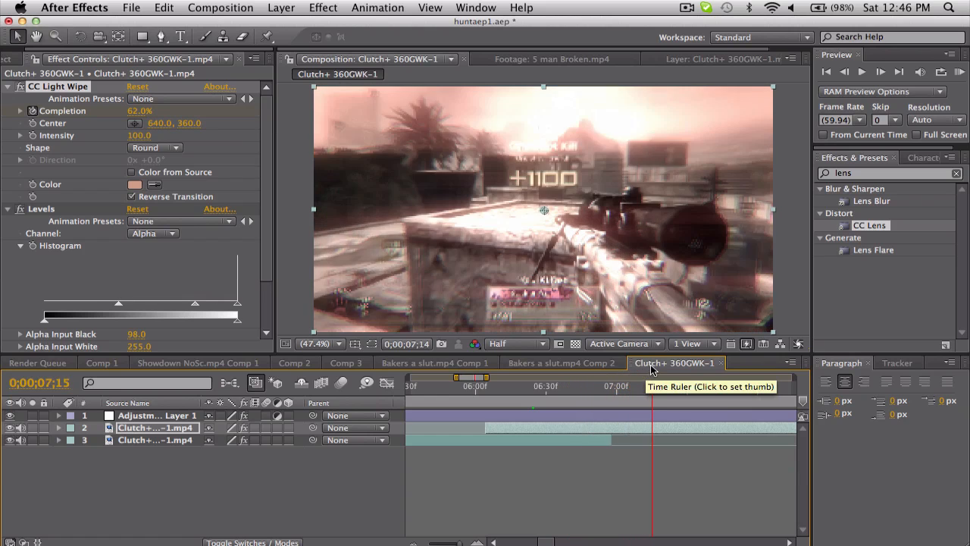
{"action": "left_click", "coordinate": [579, 387]}
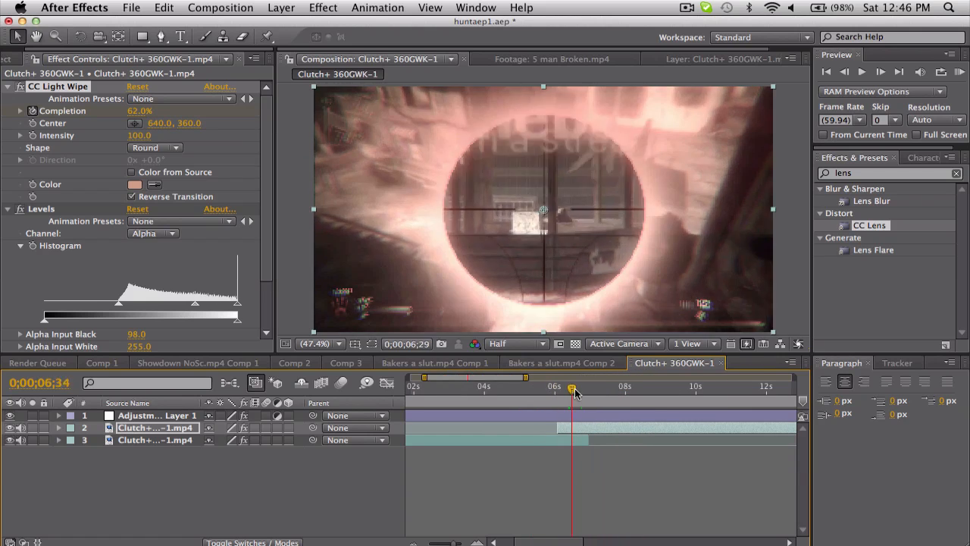
{"action": "left_click_drag", "start_coordinate": [573, 386], "coordinate": [621, 387]}
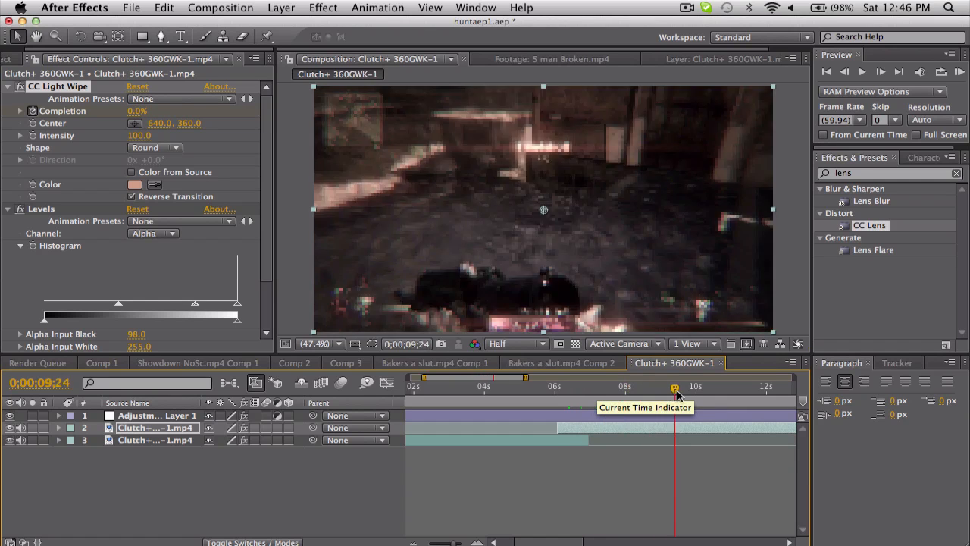
{"action": "left_click_drag", "start_coordinate": [674, 385], "coordinate": [715, 385]}
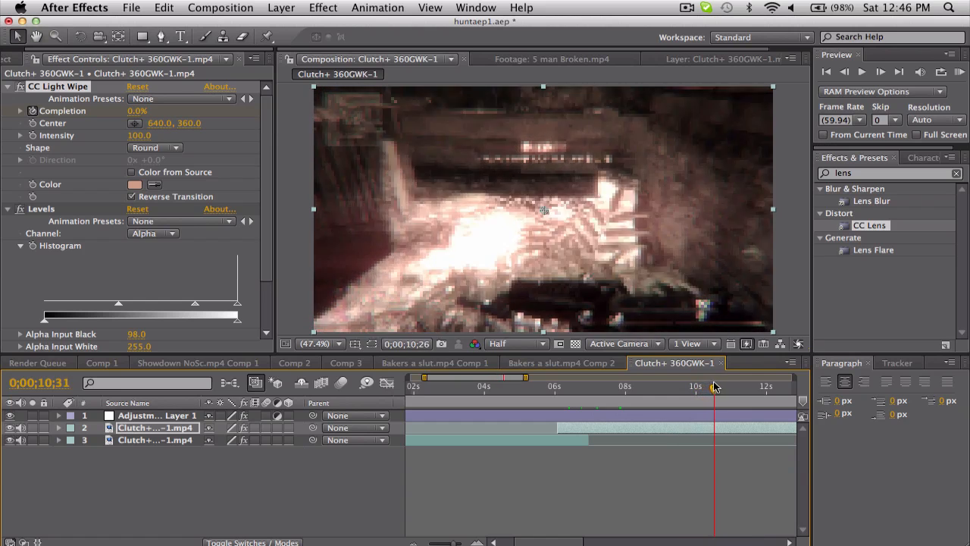